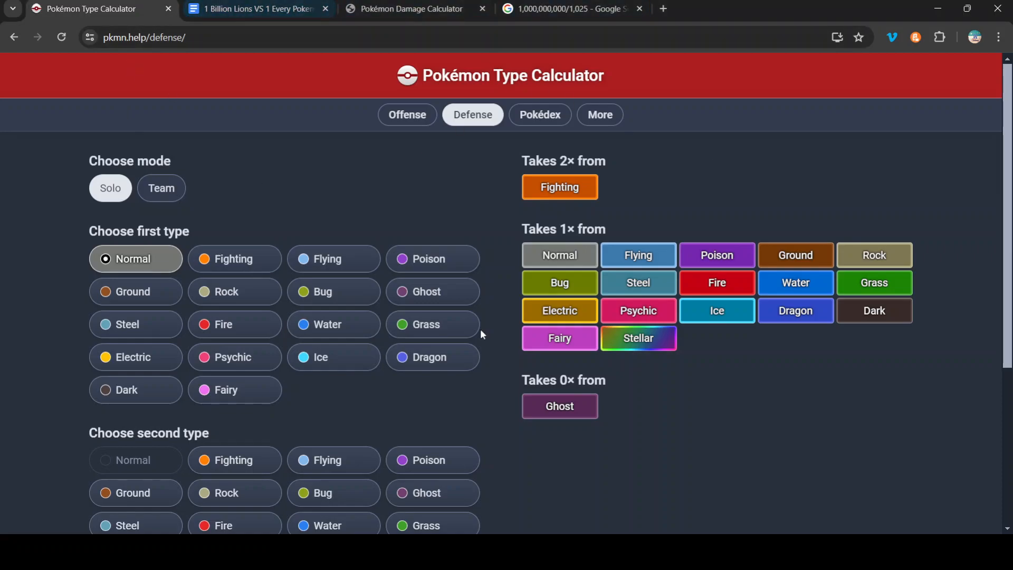
pyautogui.moveTo(556, 80)
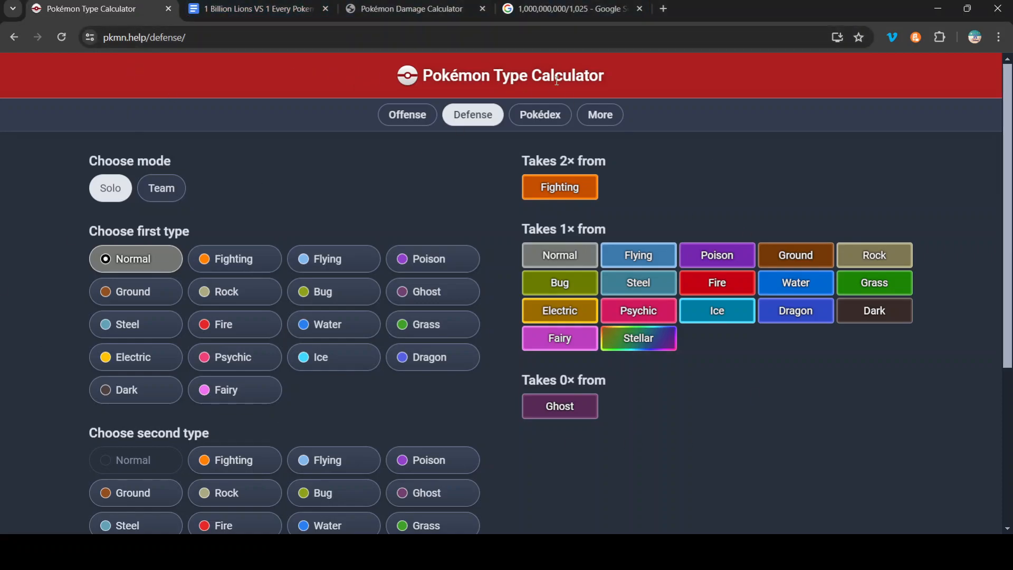
pyautogui.moveTo(619, 79)
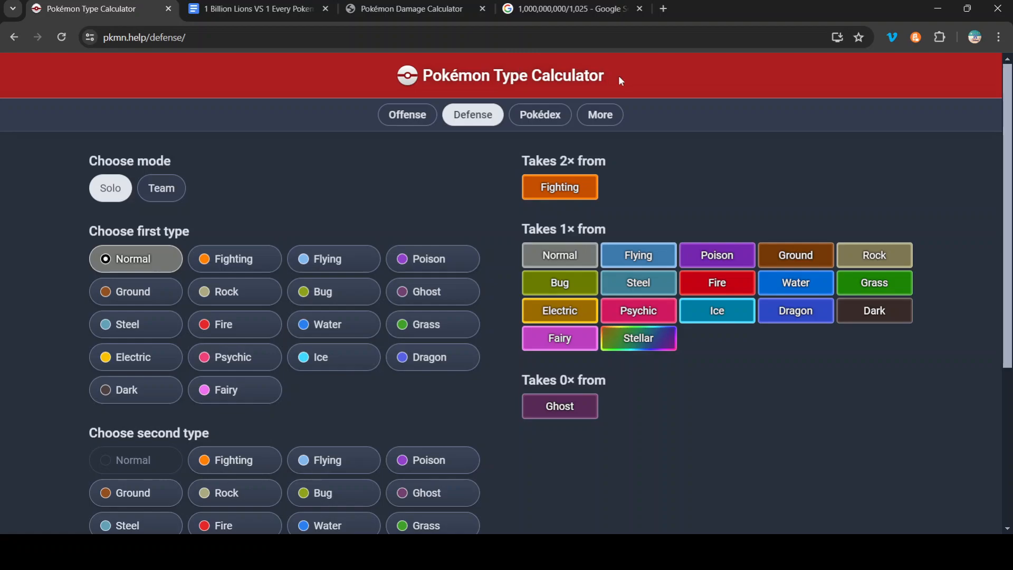
pyautogui.moveTo(448, 72)
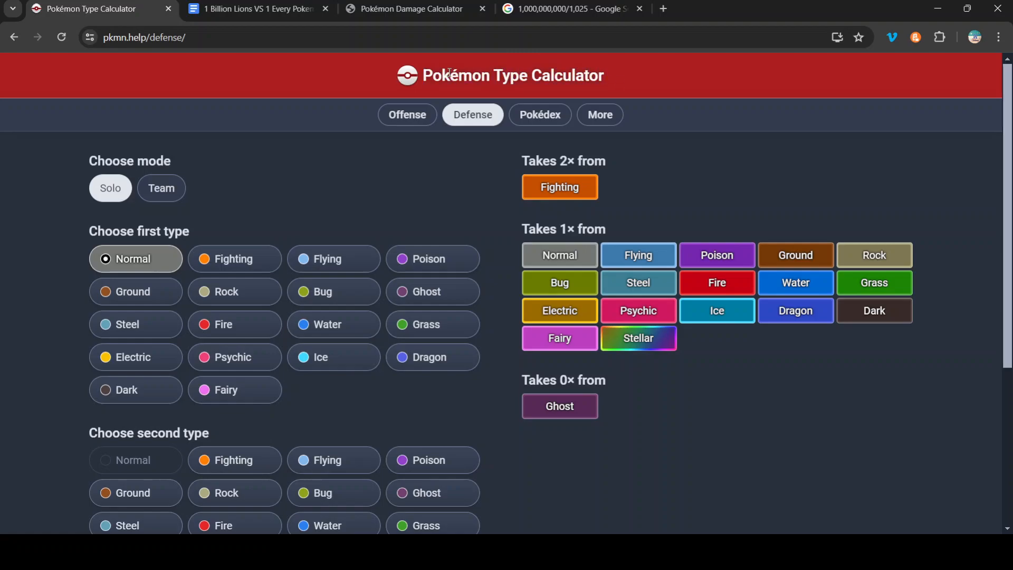
# Scroll through the Lions document and highlight the quad-battle Arena sentence, then deselect it
pyautogui.click(257, 9)
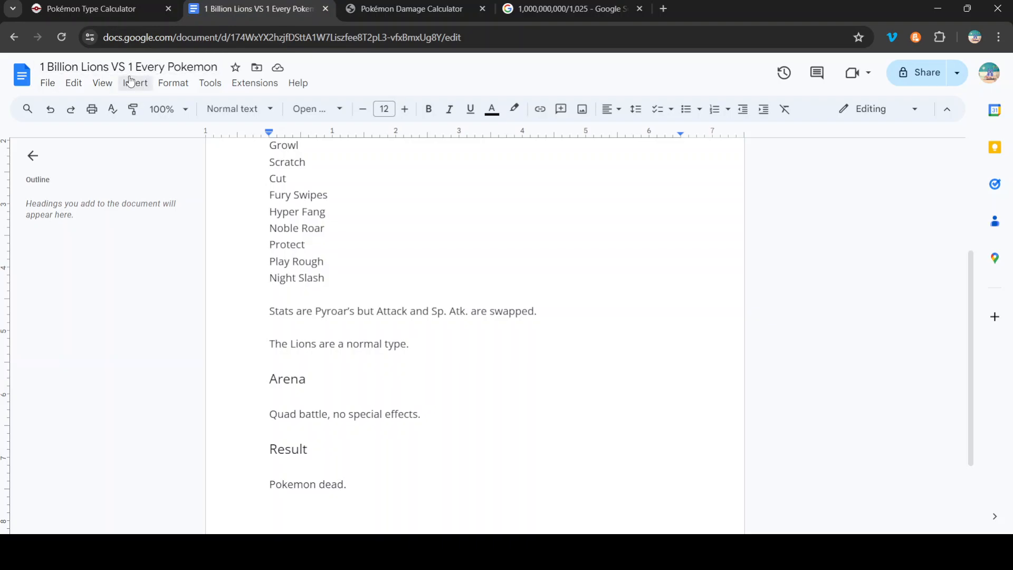
pyautogui.moveTo(216, 274)
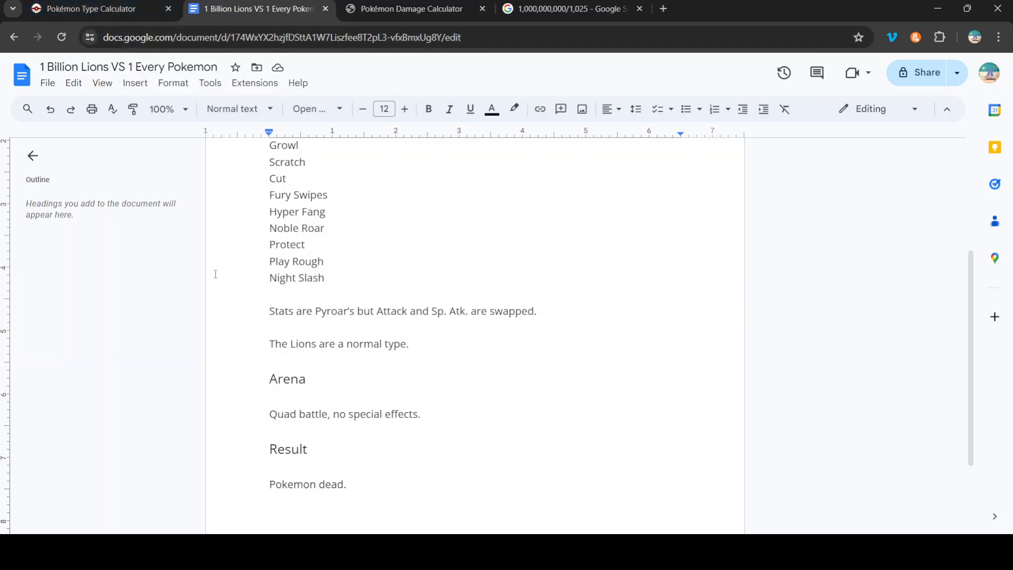
pyautogui.scroll(3)
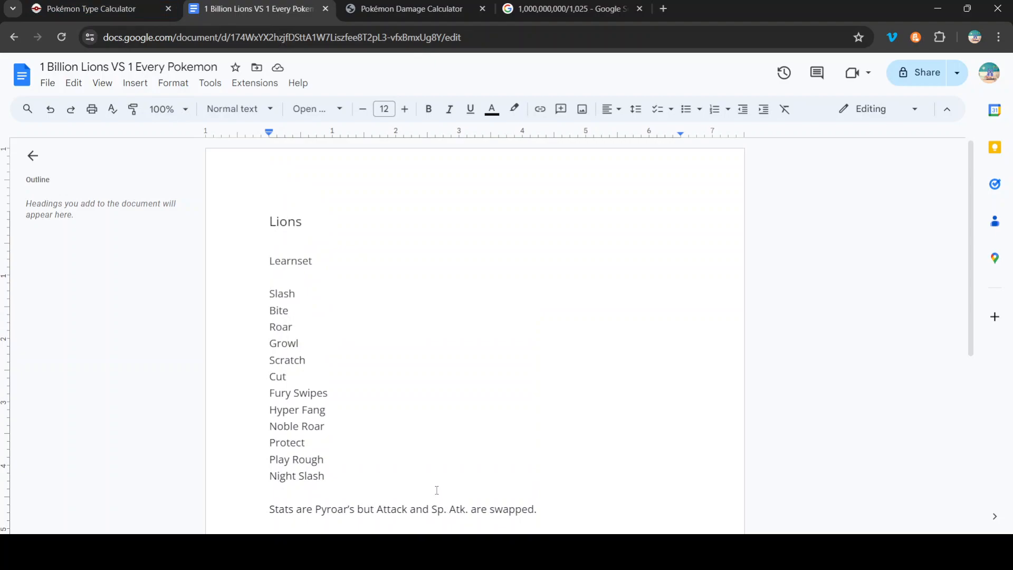
pyautogui.scroll(-3)
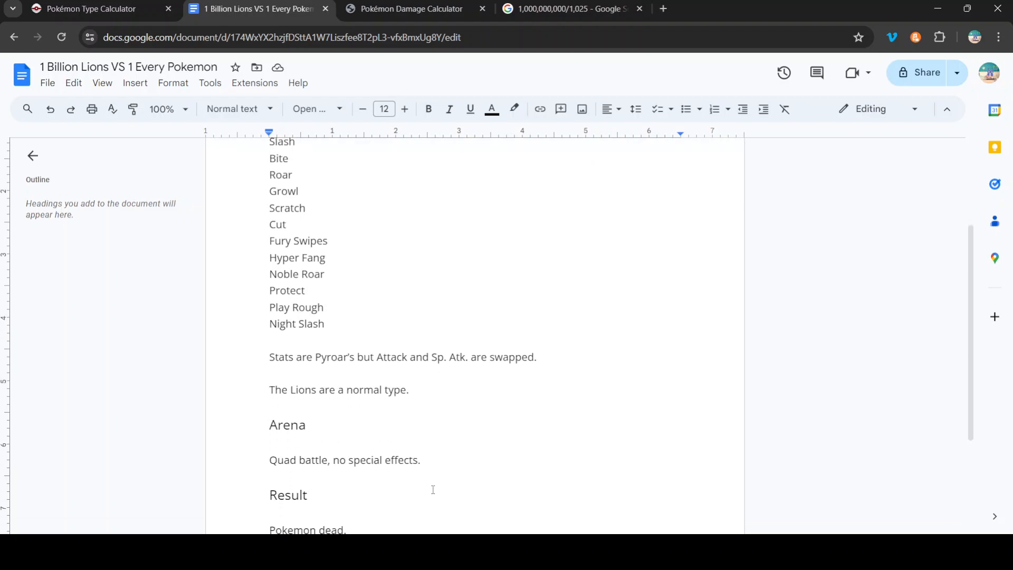
pyautogui.scroll(-3)
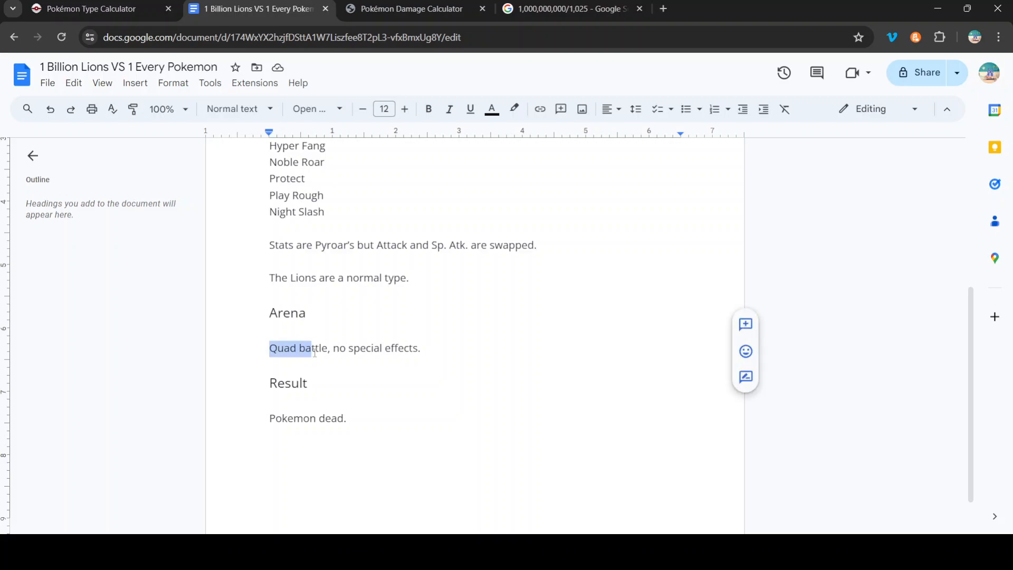
pyautogui.click(602, 304)
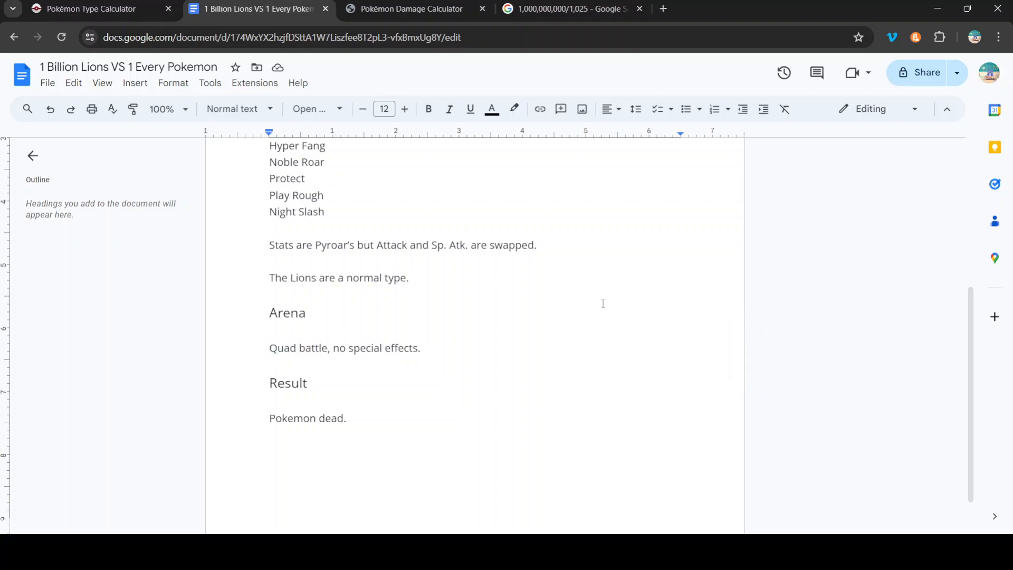
pyautogui.moveTo(668, 317)
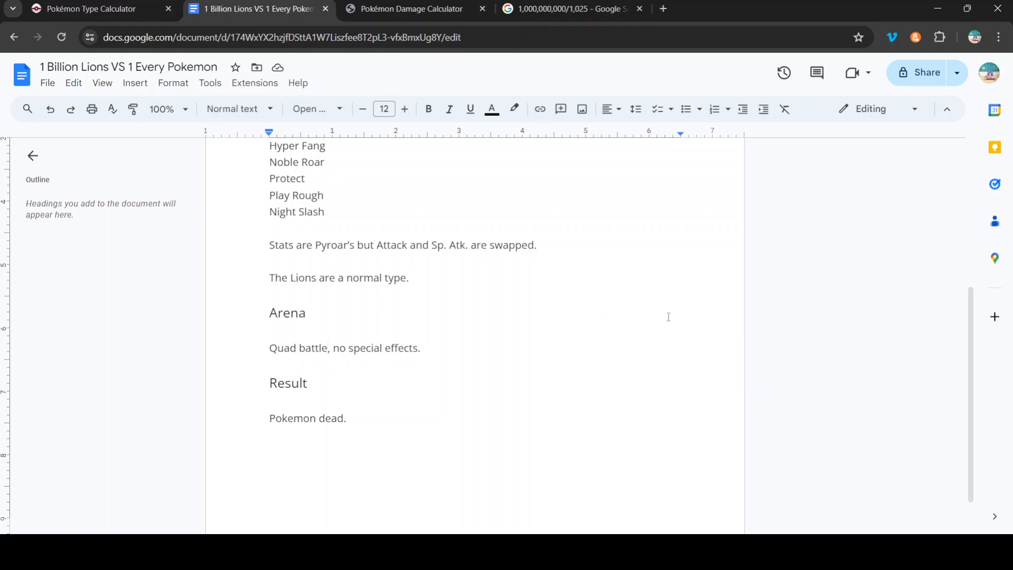
pyautogui.tripleClick(344, 348)
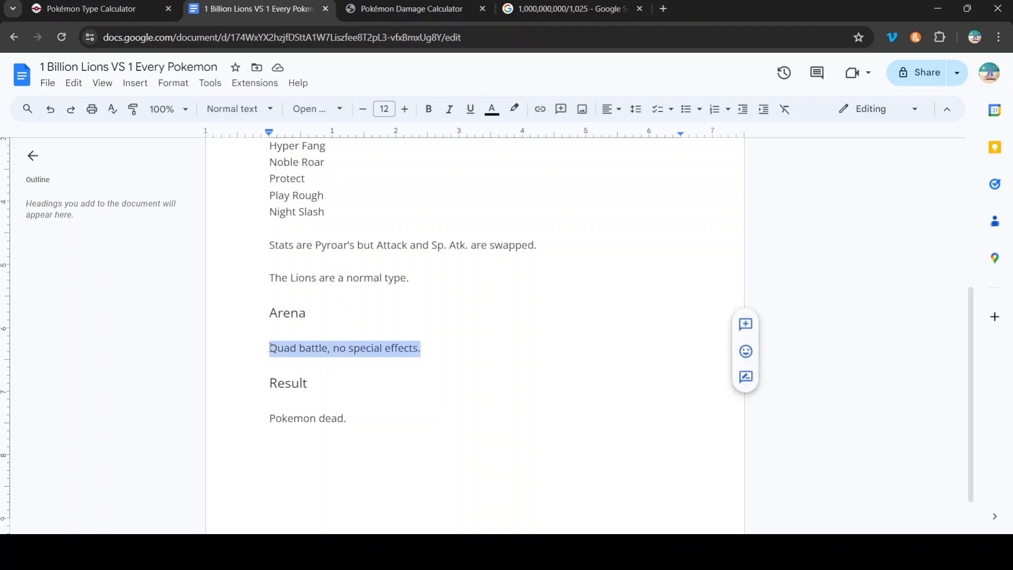
pyautogui.click(448, 400)
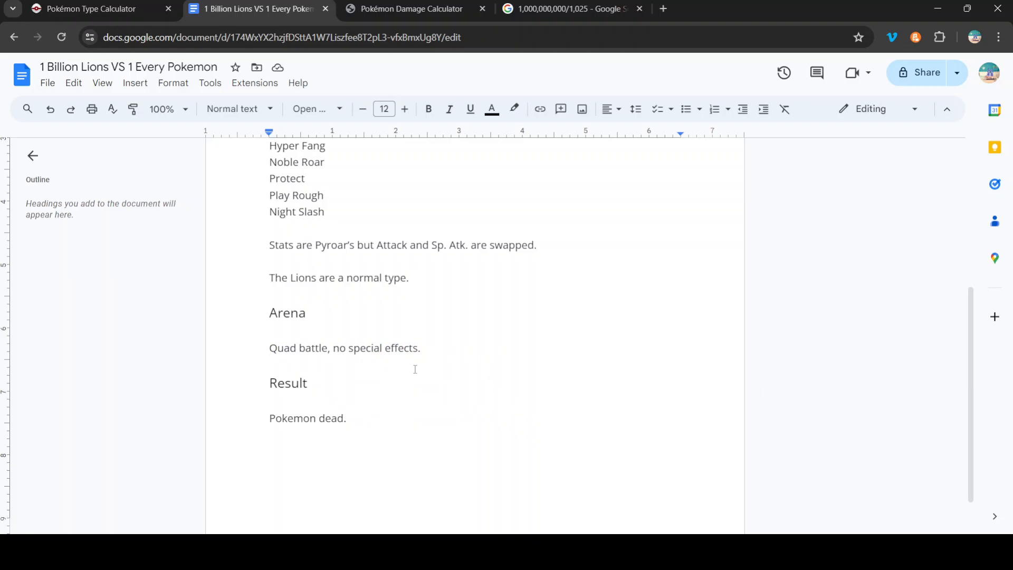
pyautogui.click(90, 8)
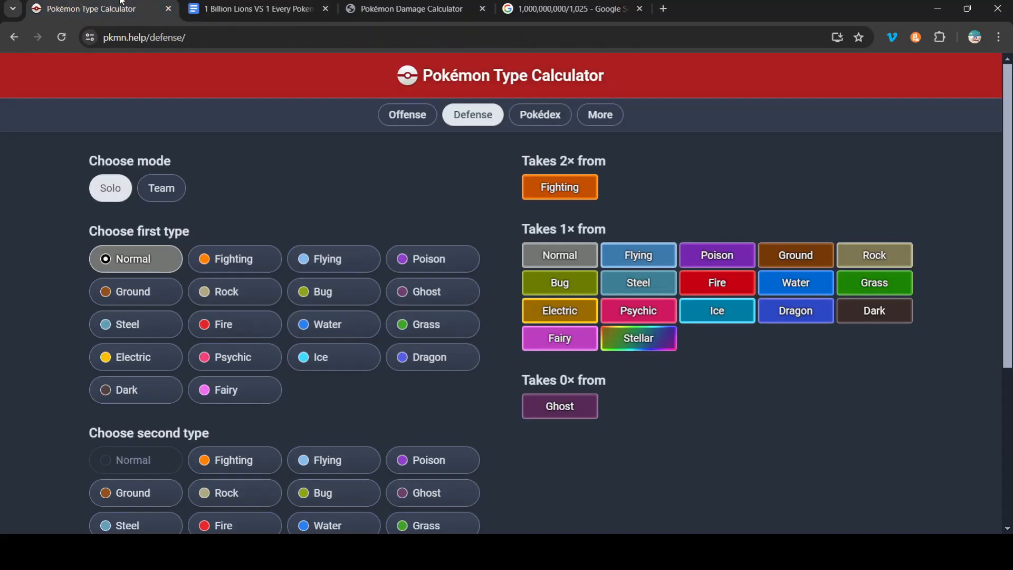
pyautogui.click(256, 8)
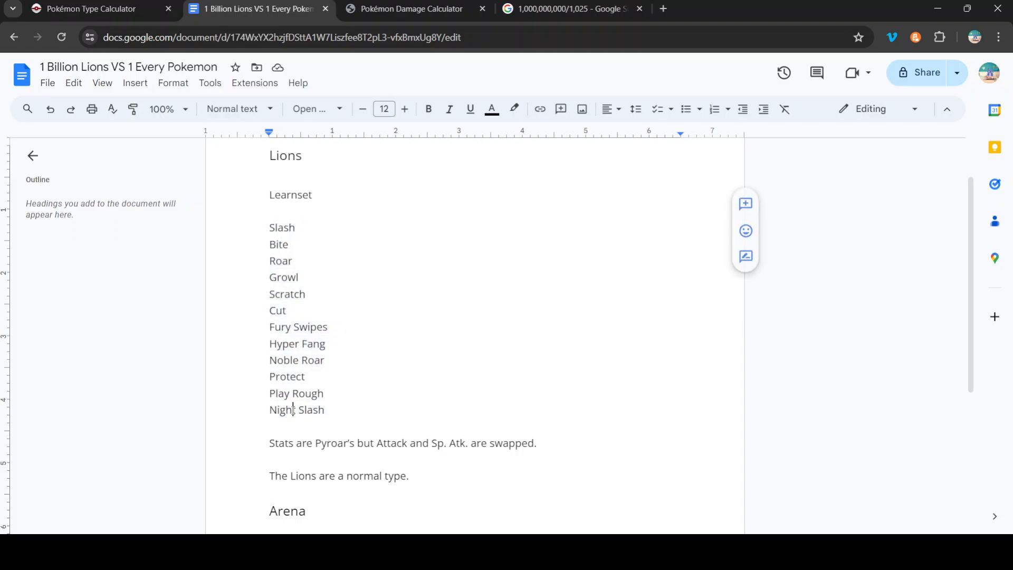
# Reread the lines below Night Slash about Pyroar's stats and the Lions' typing
pyautogui.click(285, 427)
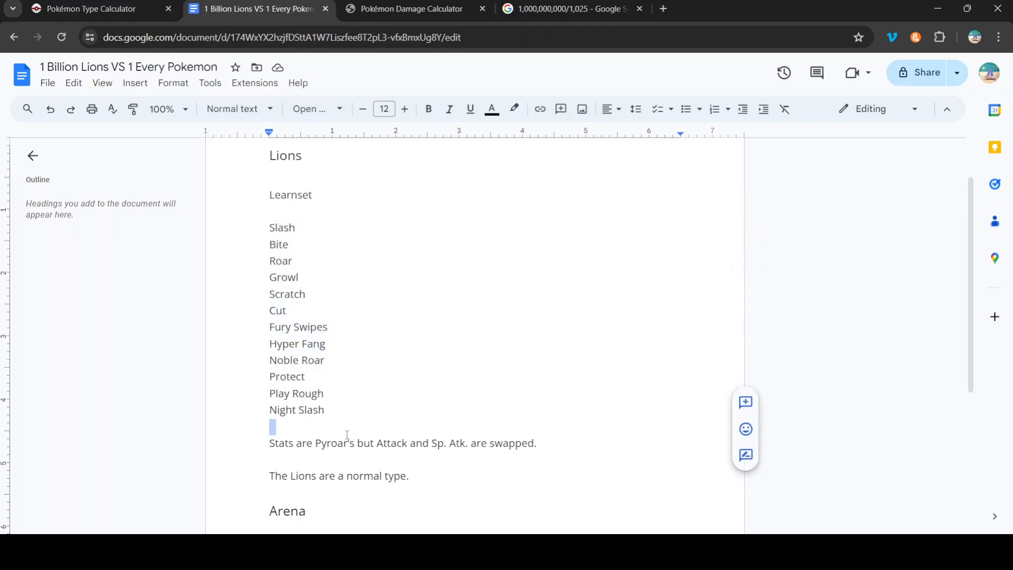
pyautogui.click(291, 426)
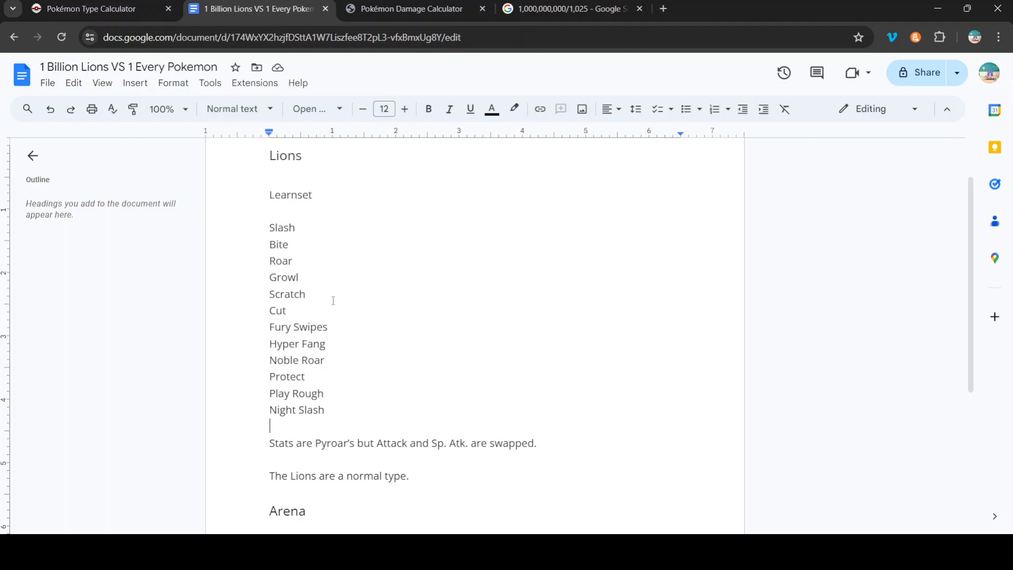
pyautogui.moveTo(259, 446)
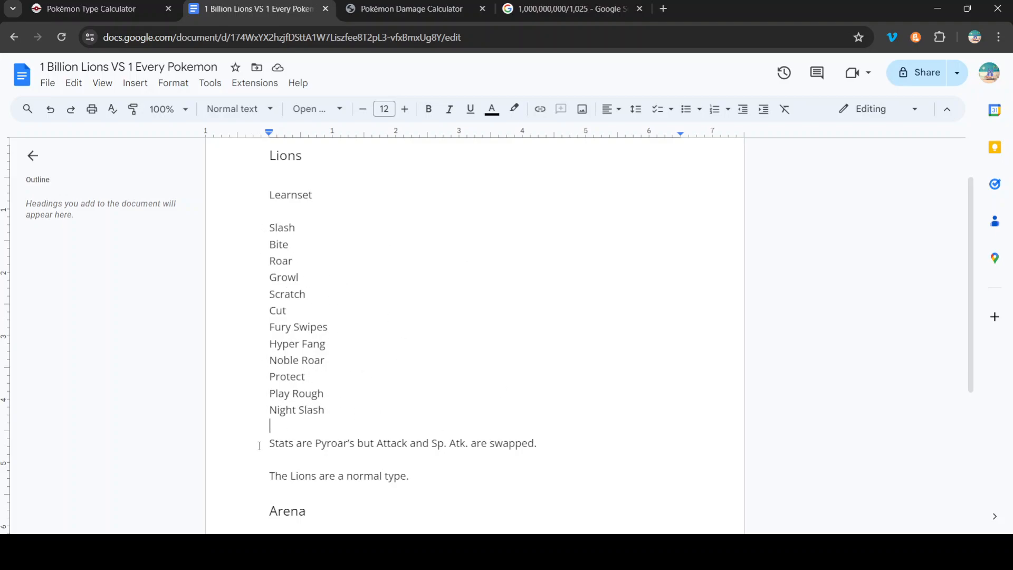
pyautogui.doubleClick(279, 443)
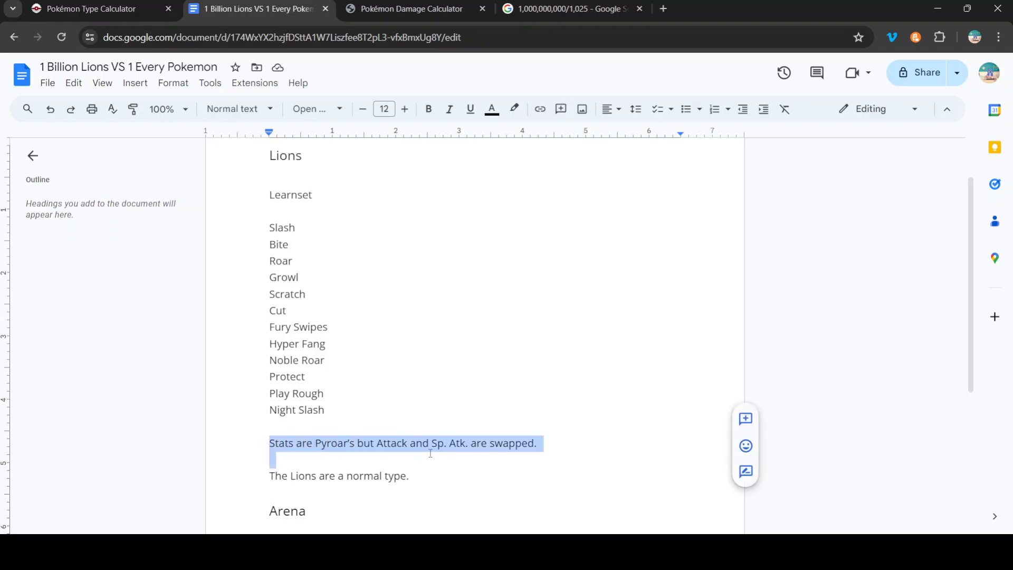
pyautogui.click(546, 443)
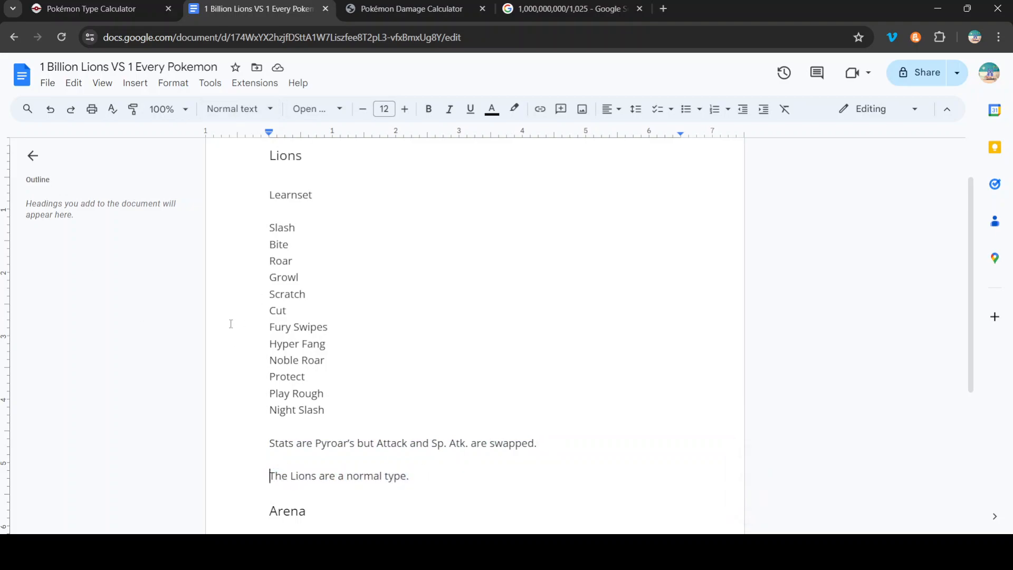
pyautogui.moveTo(294, 311)
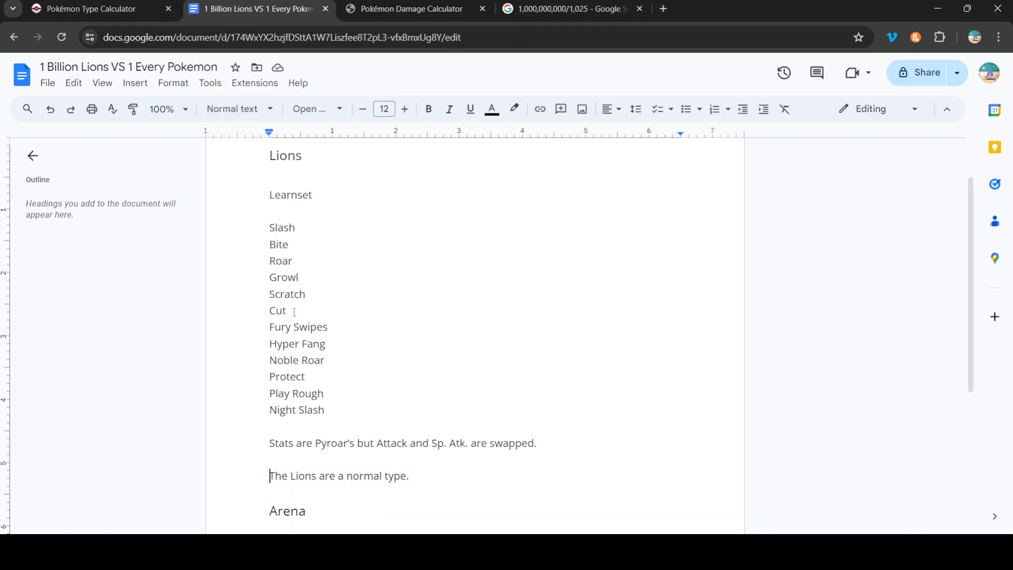
# Highlight Bite and Play Rough in the learnset, then return to the Normal-type defense chart
pyautogui.doubleClick(281, 228)
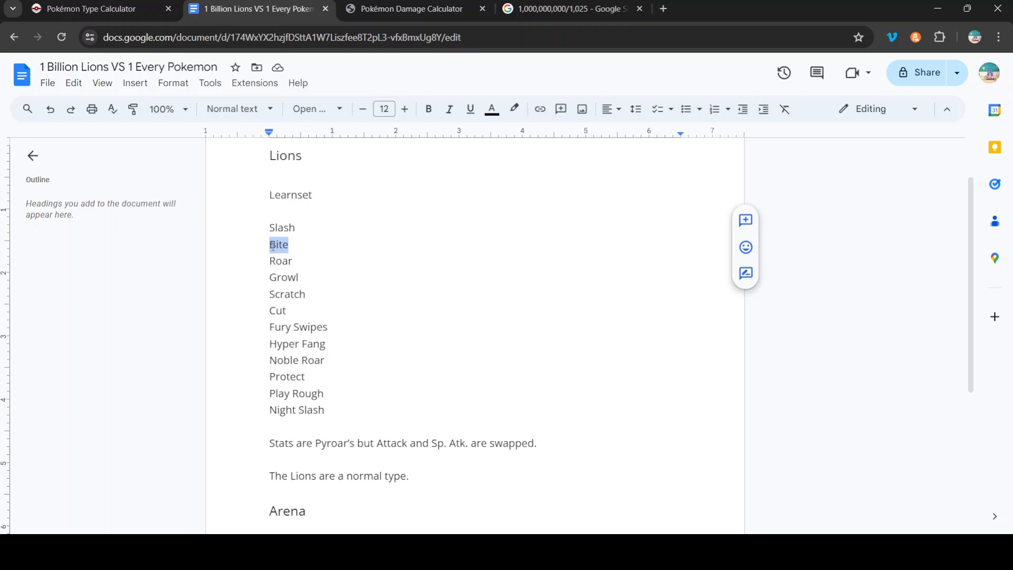
pyautogui.doubleClick(296, 393)
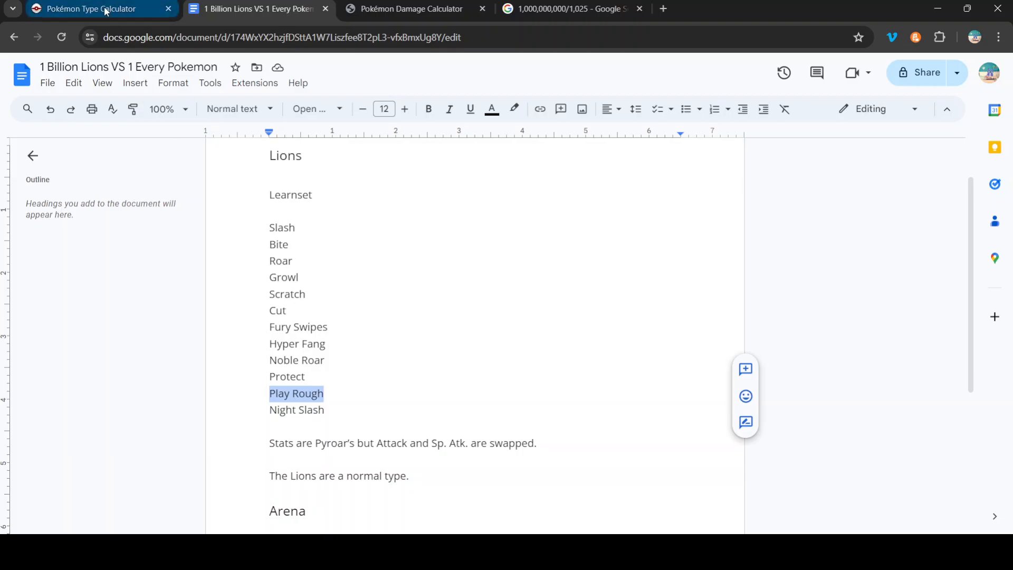
pyautogui.click(97, 9)
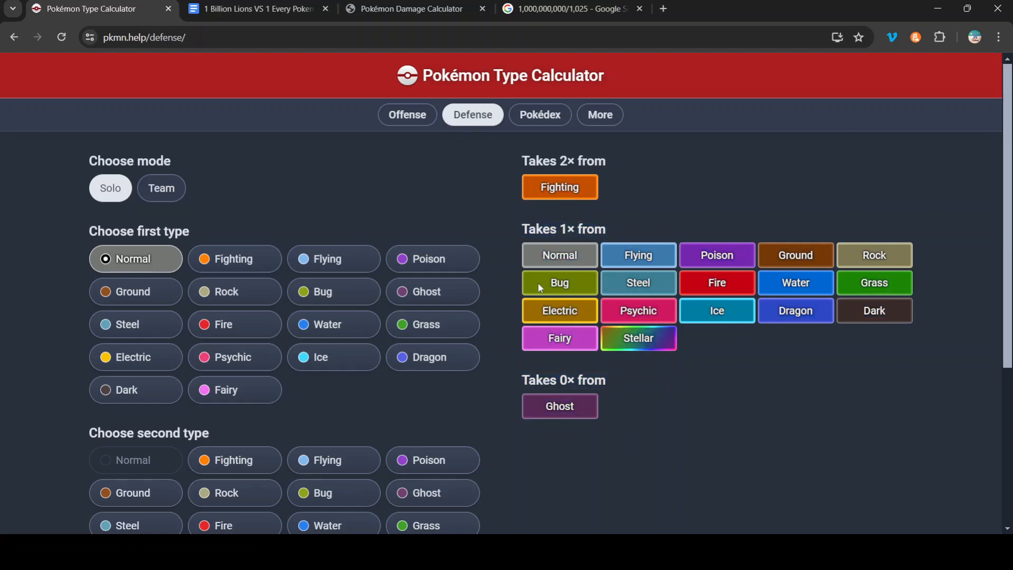
# Toggle Fairy off and on, then list Pokémon resisting Normal, Dark and Fairy, like Mawile
pyautogui.click(407, 114)
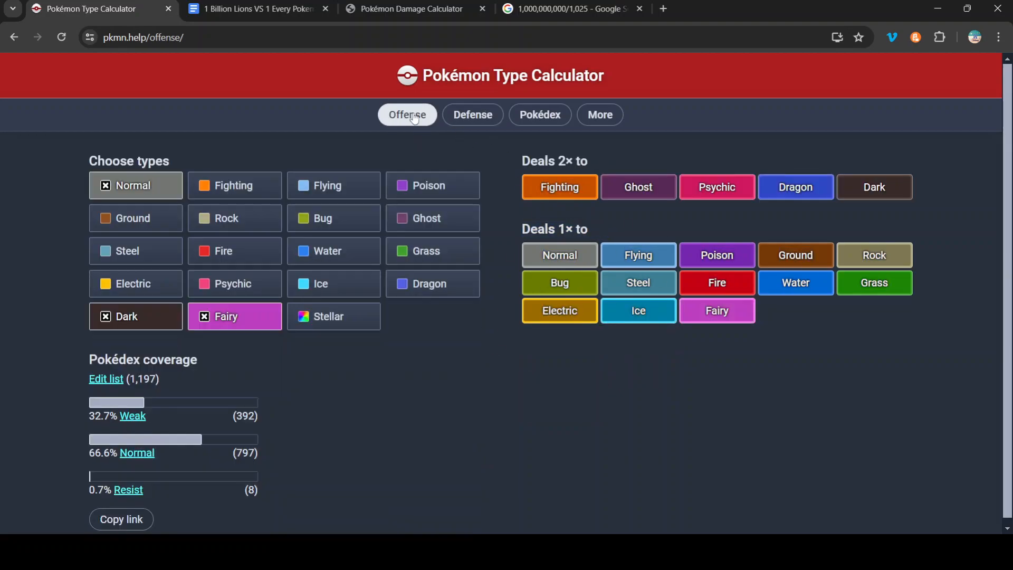
pyautogui.moveTo(297, 342)
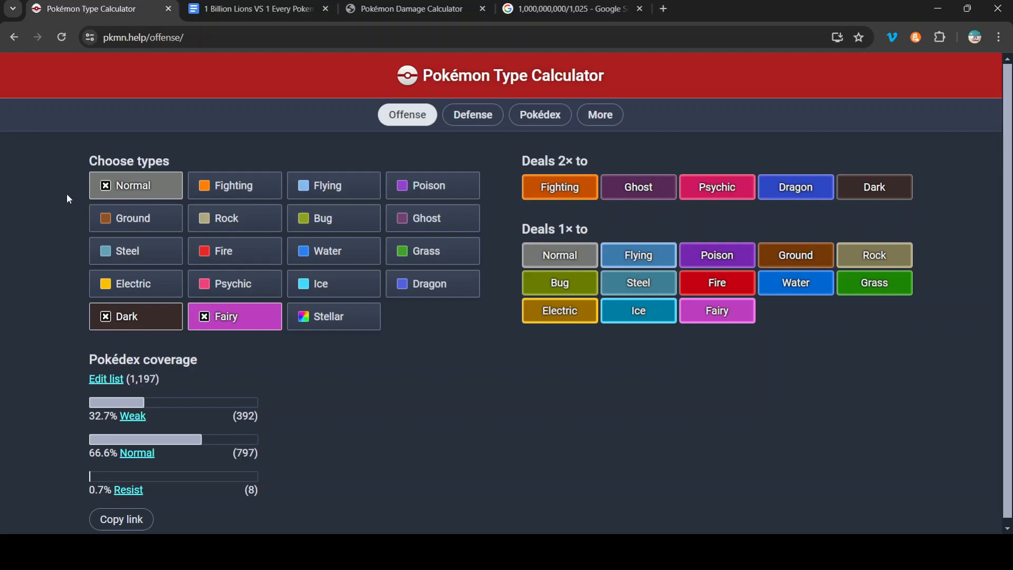
pyautogui.moveTo(188, 332)
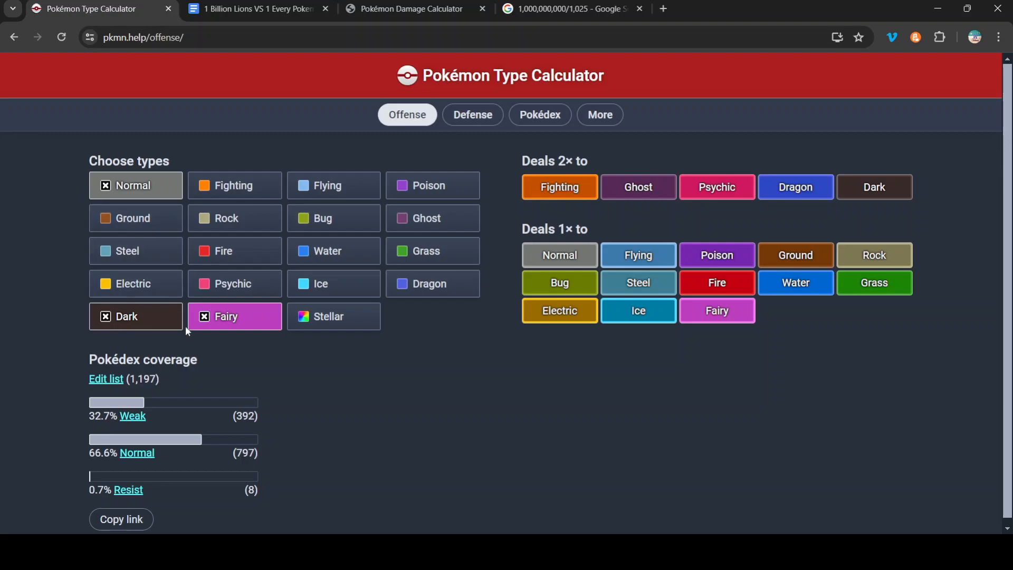
pyautogui.click(234, 316)
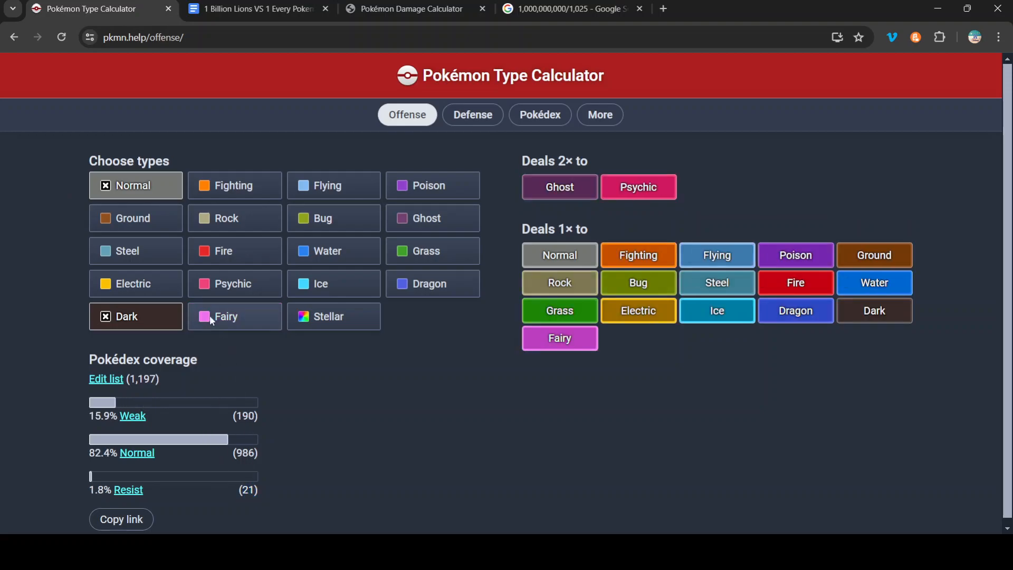
pyautogui.click(234, 316)
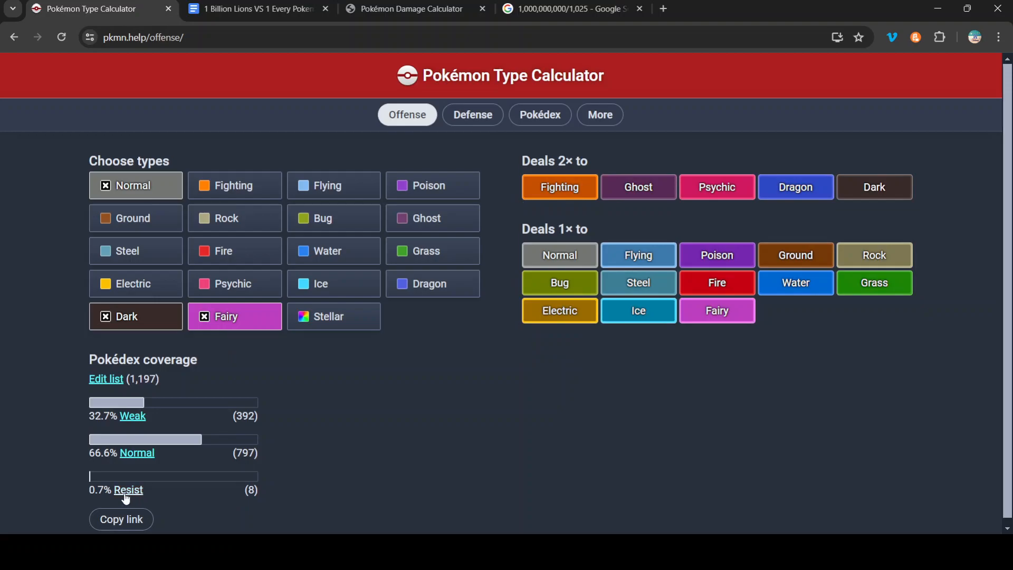
pyautogui.click(127, 489)
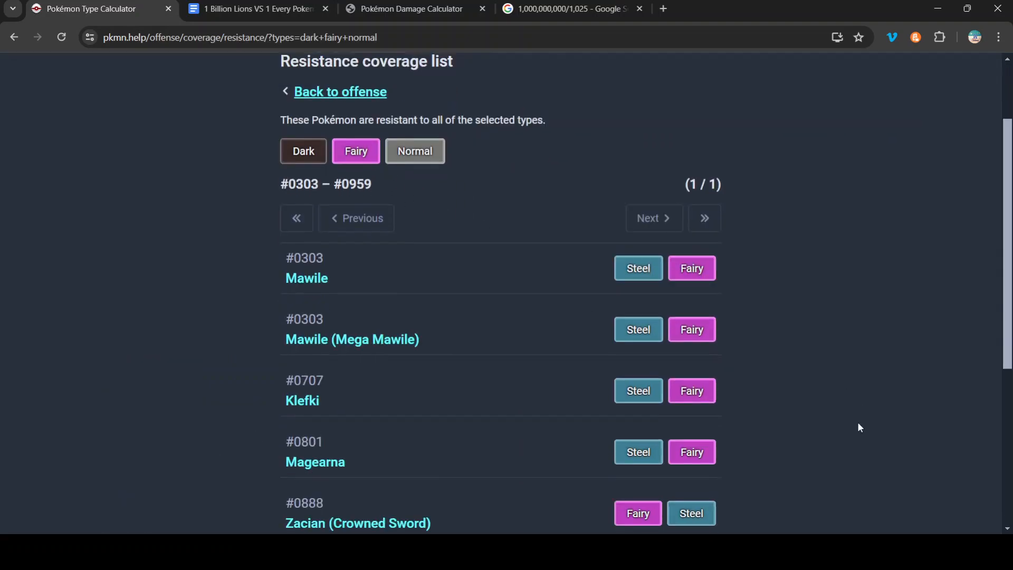
# List the 21 Pokémon resisting Normal and Dark, like Tyranitar, then toggle Fairy again
pyautogui.scroll(-3)
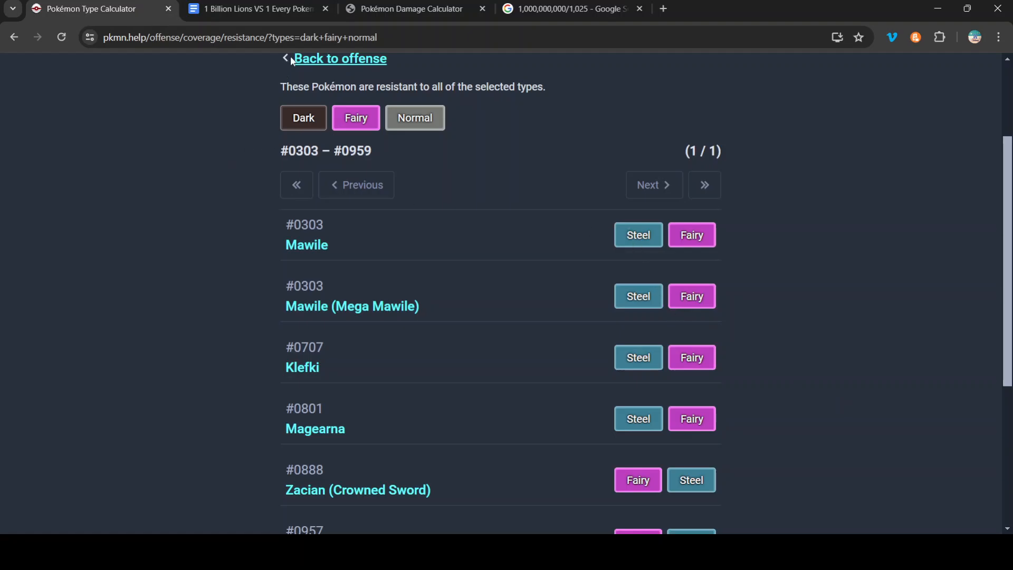
pyautogui.click(339, 58)
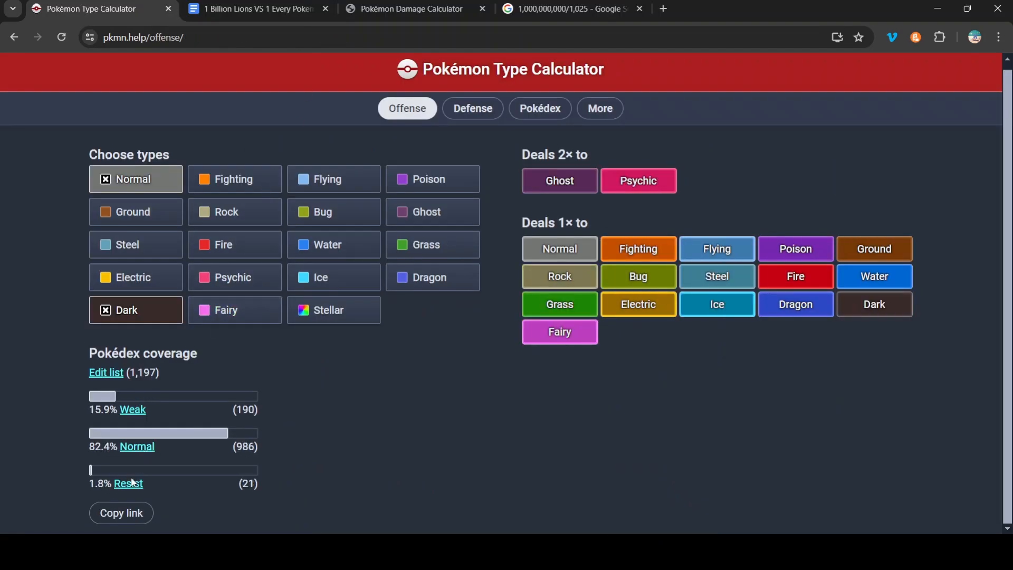
pyautogui.click(127, 483)
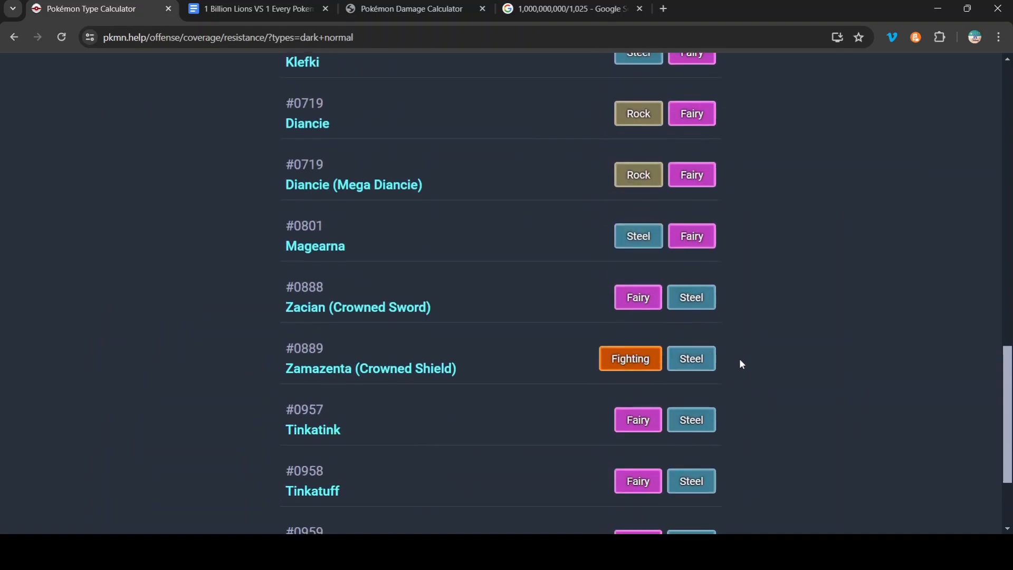
pyautogui.scroll(3)
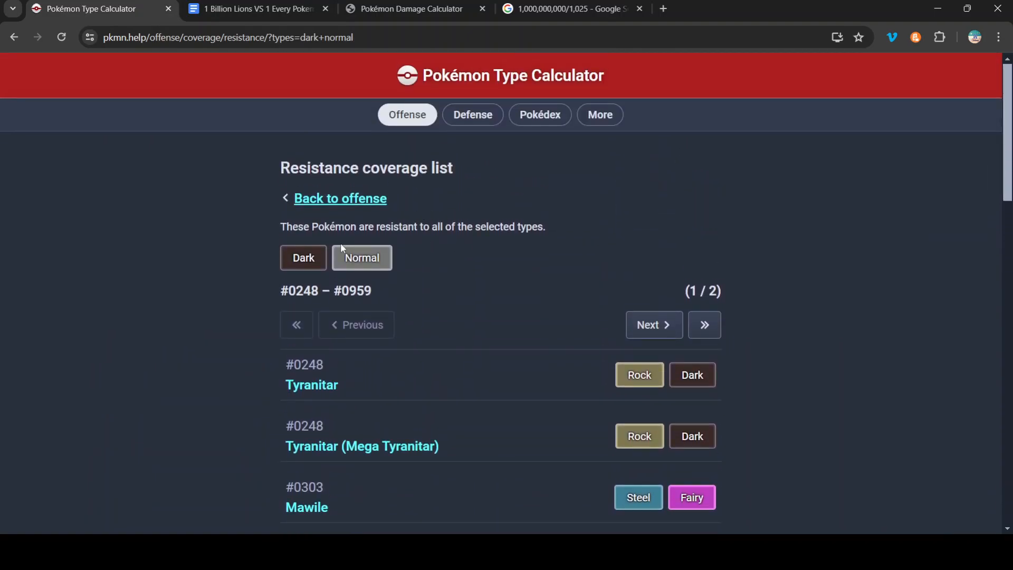
pyautogui.click(340, 198)
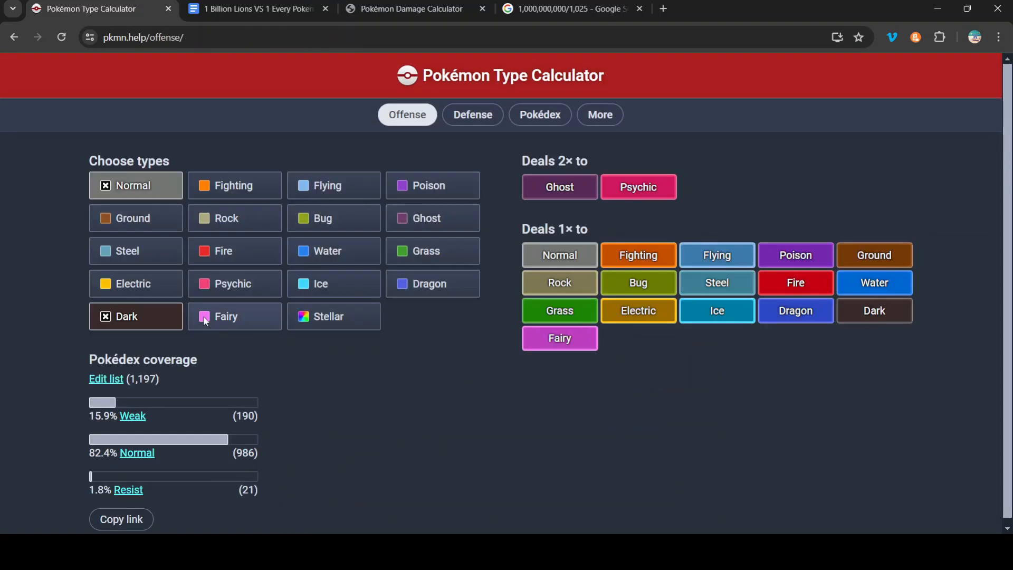
pyautogui.click(234, 316)
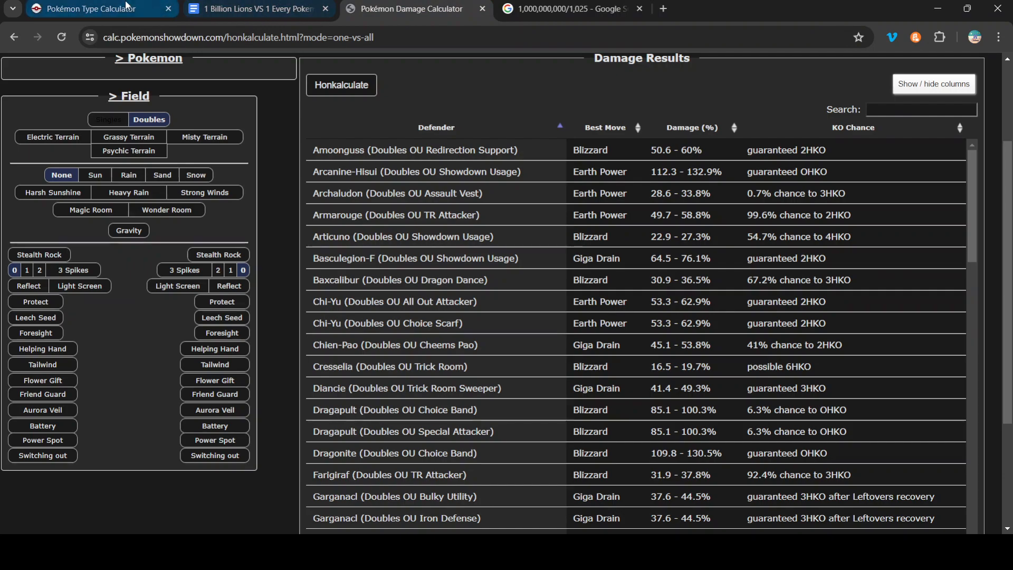
# Recheck the Lions learnset notes, then go back to the Doubles OU damage results
pyautogui.click(257, 8)
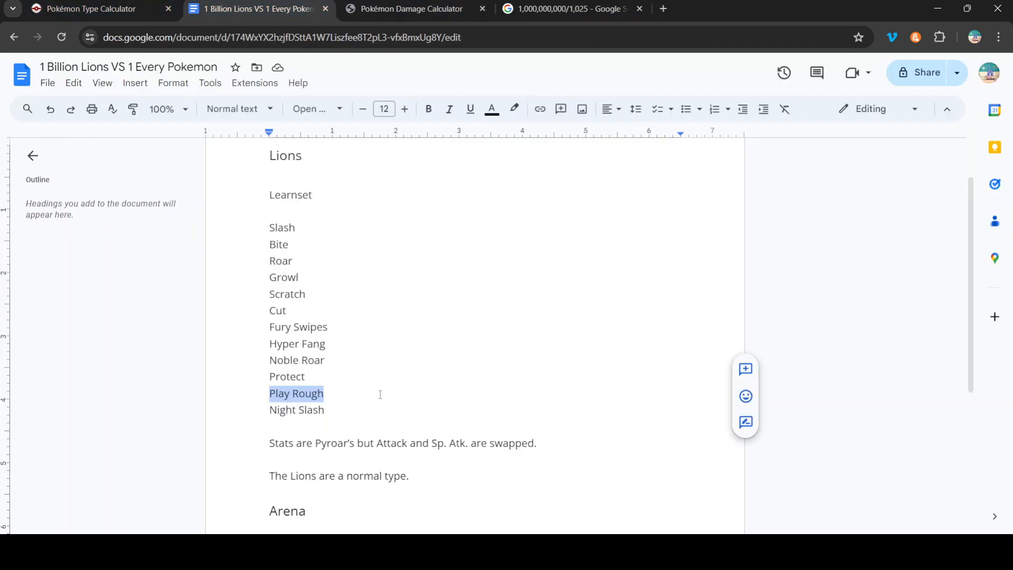
pyautogui.scroll(3)
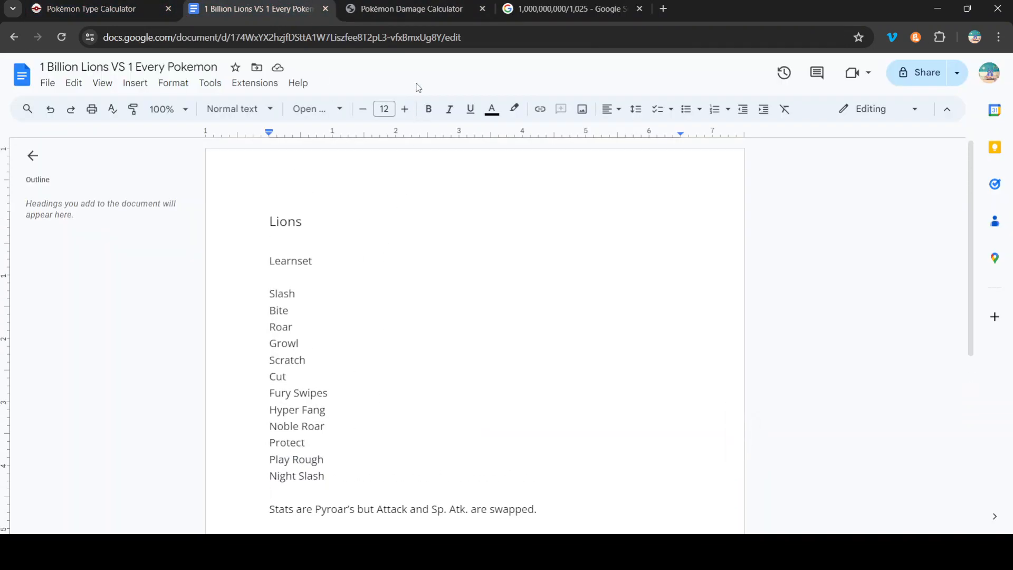
pyautogui.click(407, 8)
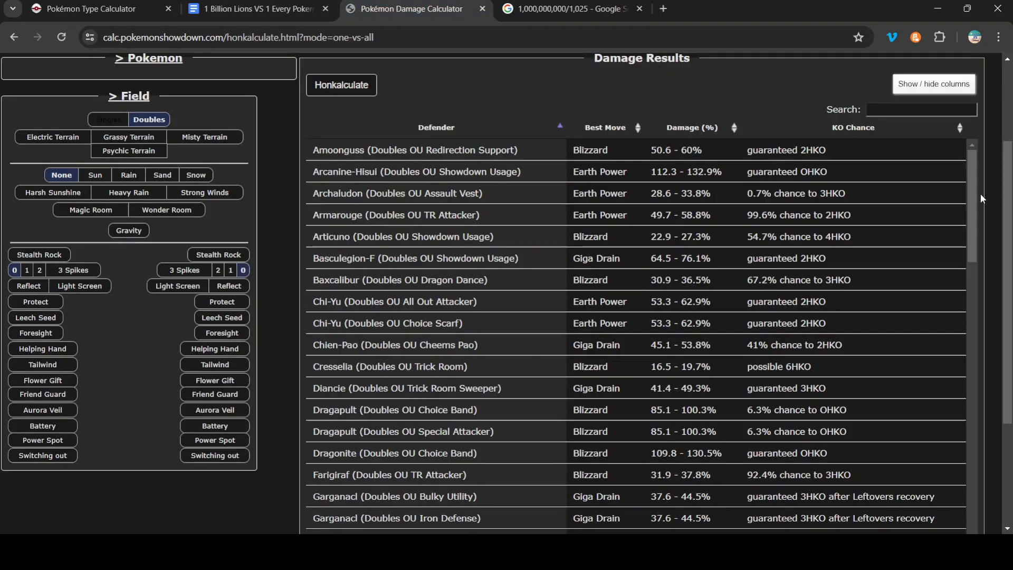
# Collapse the field conditions section in the damage calculator
pyautogui.scroll(-3)
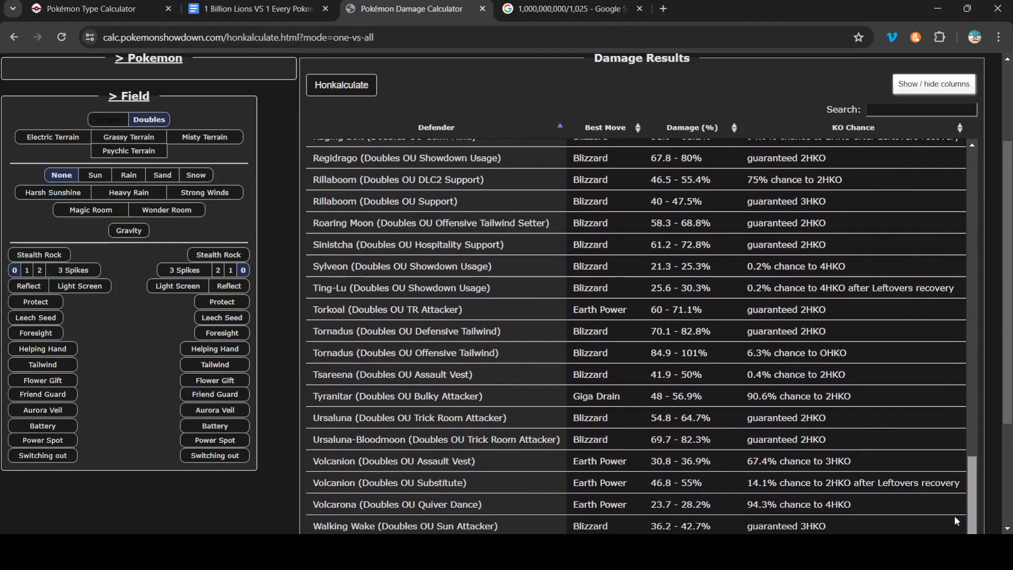
pyautogui.scroll(3)
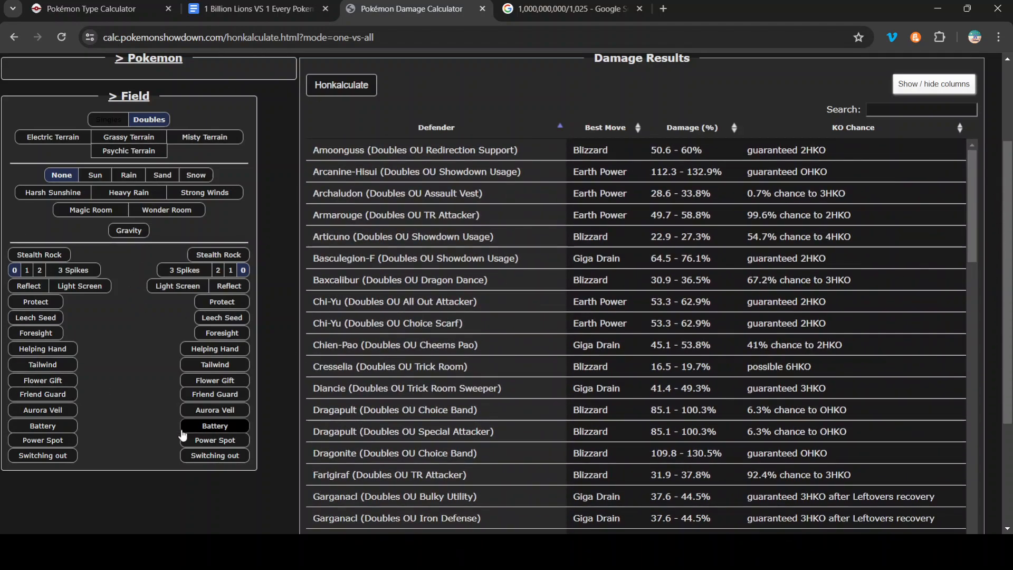
pyautogui.click(129, 95)
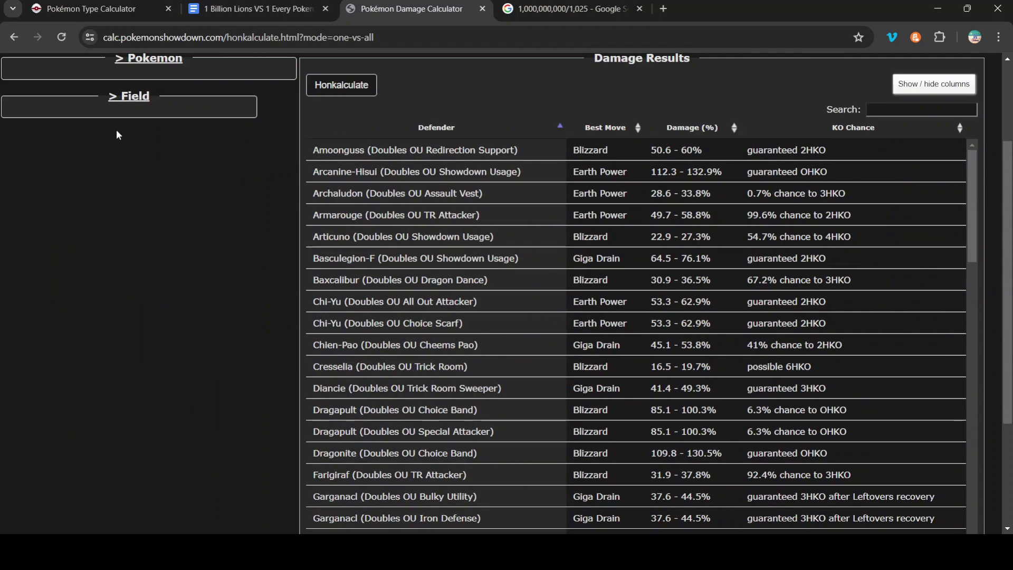
pyautogui.scroll(3)
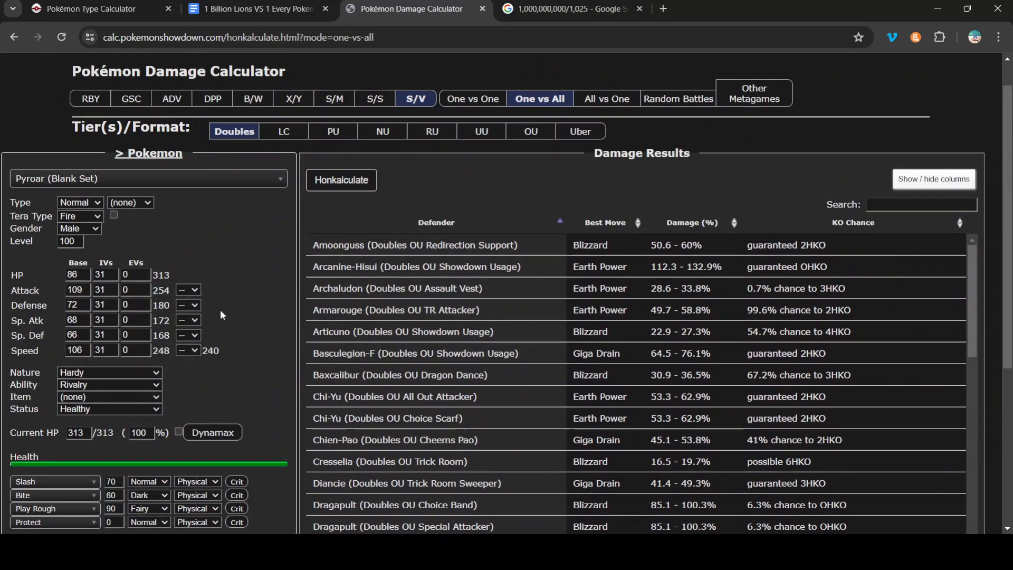
pyautogui.moveTo(229, 339)
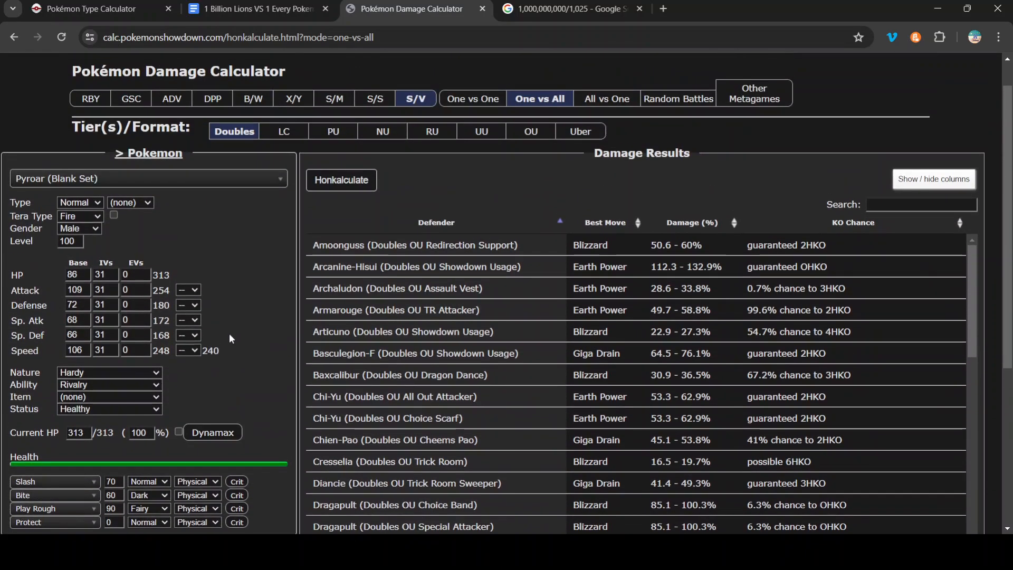
# Scroll through Pyroar's Doubles OU results, then view 1,000,000,000 / 1025 = 975609.756098 in Google
pyautogui.scroll(-3)
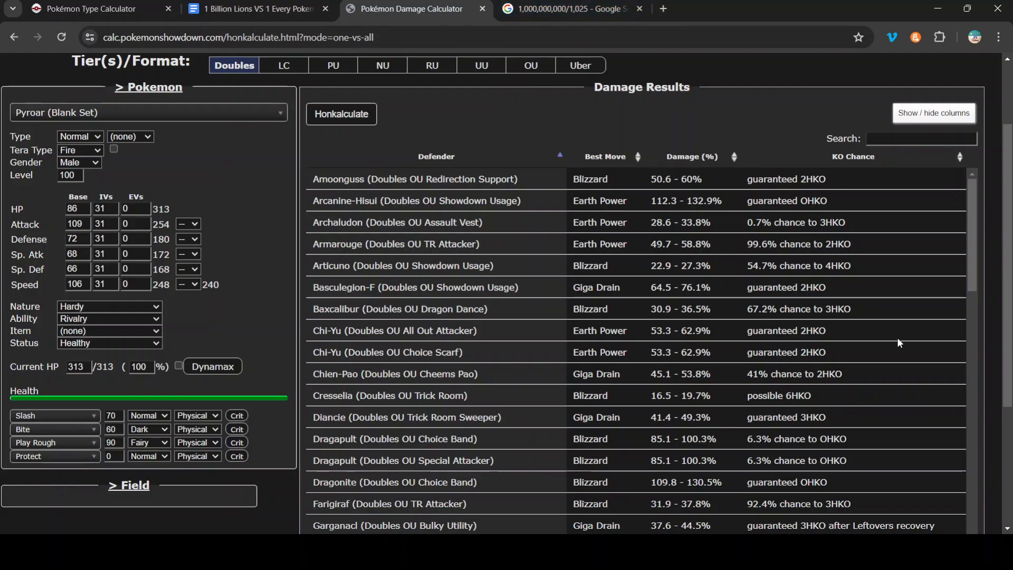
pyautogui.scroll(-3)
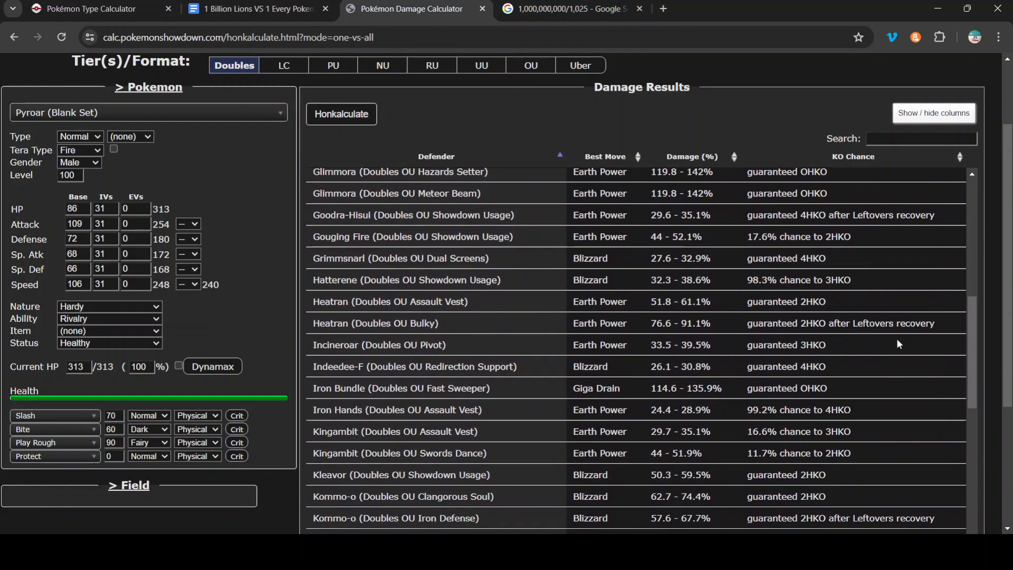
pyautogui.scroll(-3)
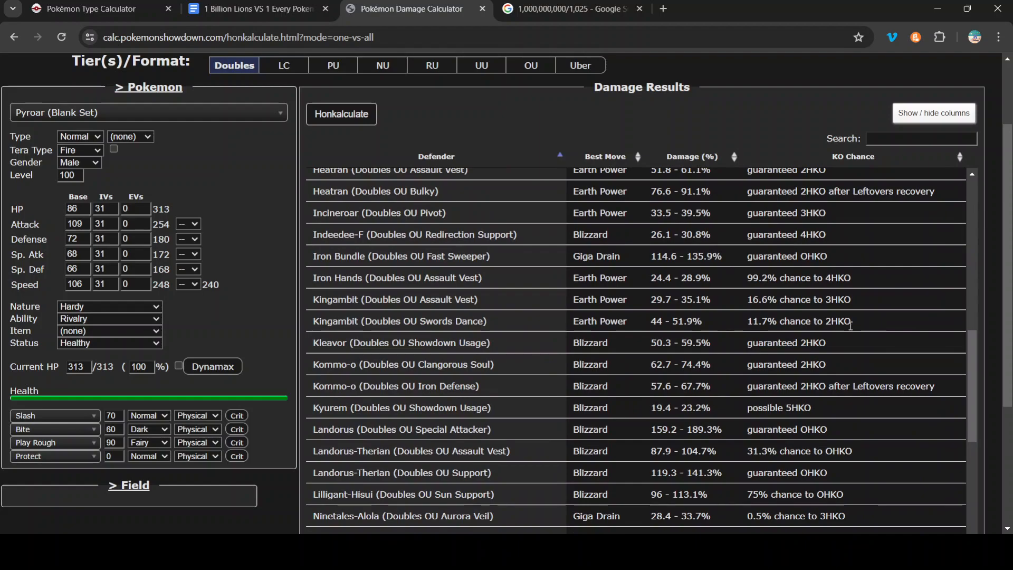
pyautogui.scroll(-3)
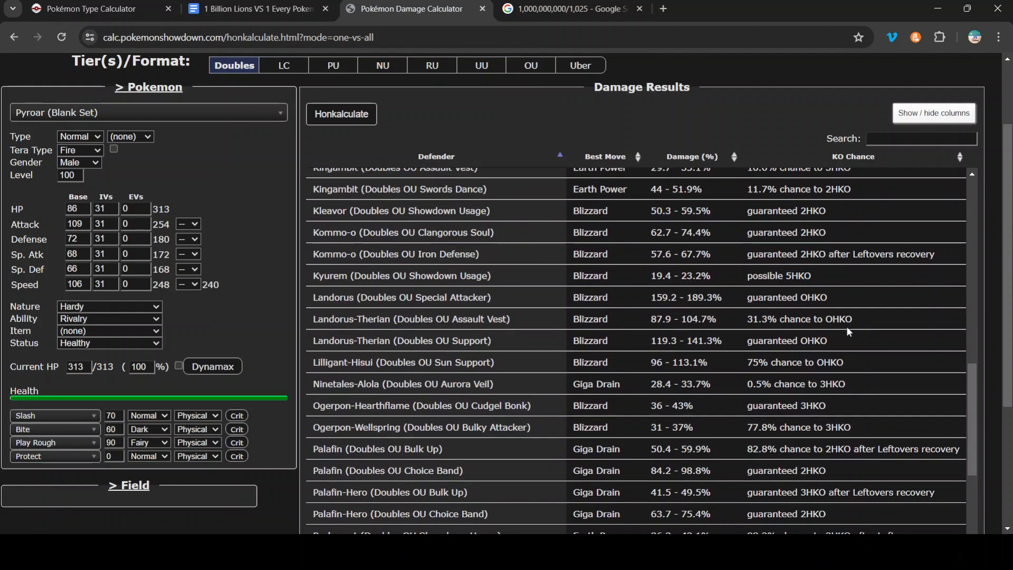
pyautogui.scroll(-3)
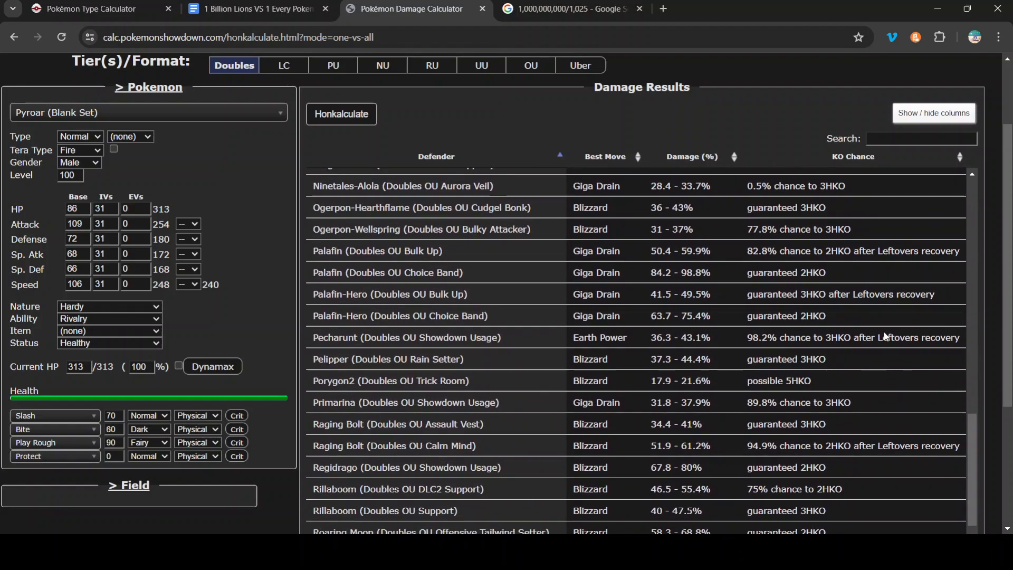
pyautogui.scroll(3)
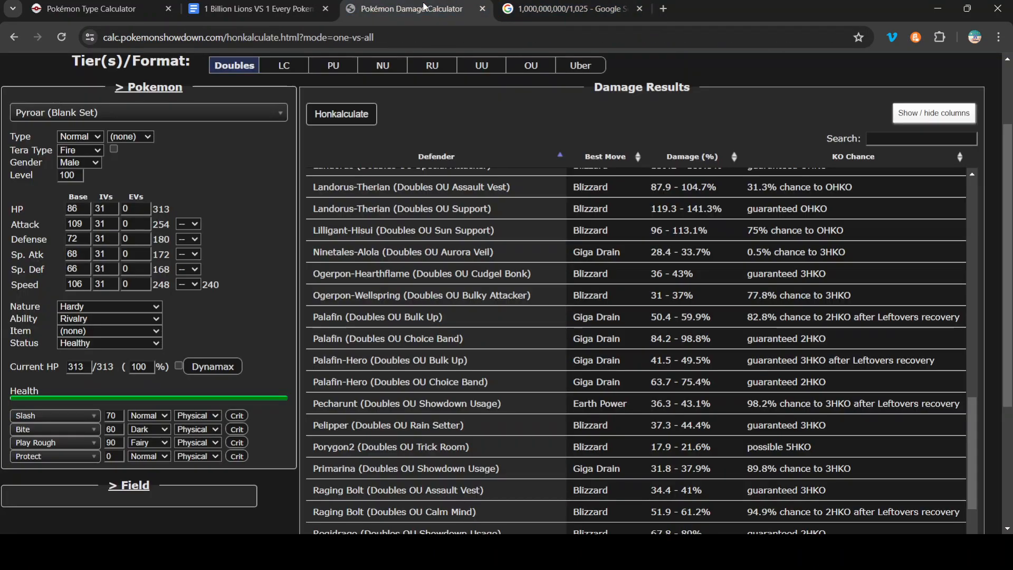
pyautogui.click(571, 9)
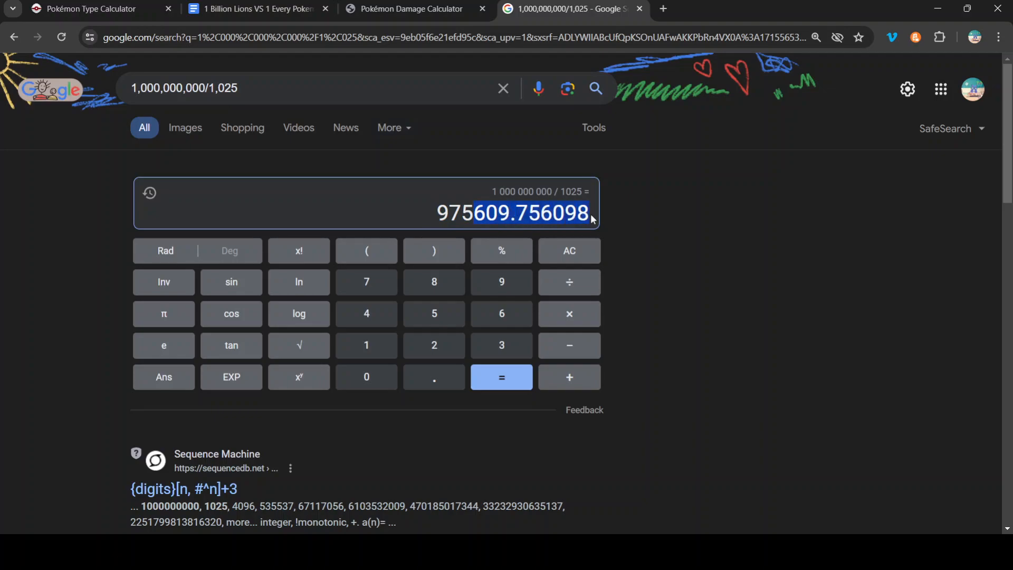
pyautogui.moveTo(660, 218)
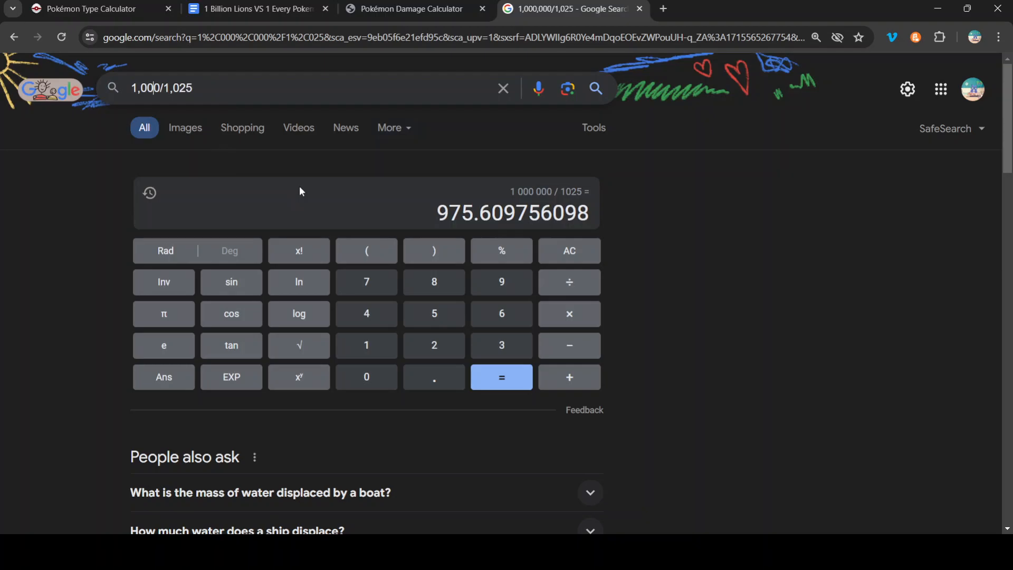
pyautogui.write('0')
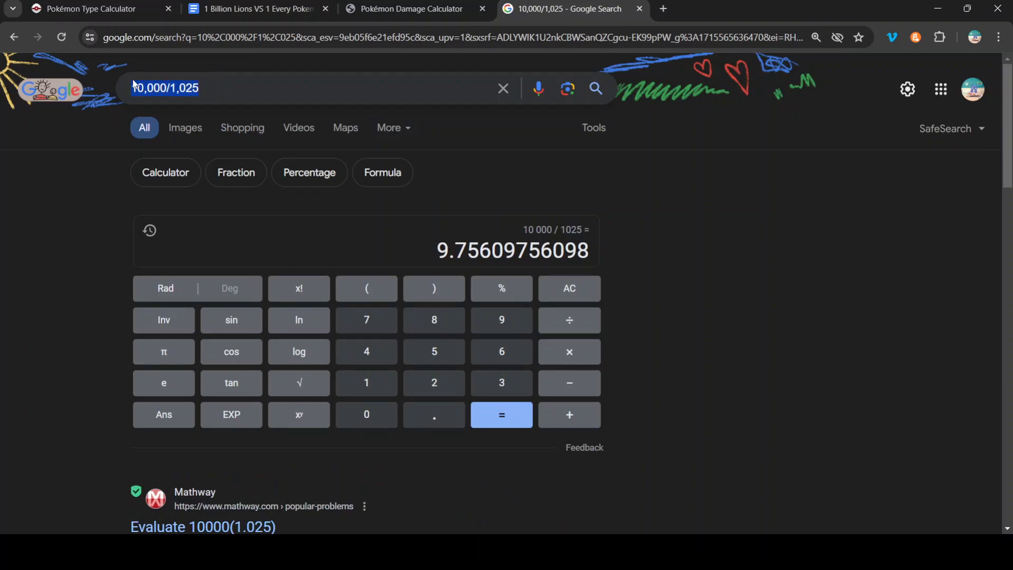
pyautogui.click(290, 88)
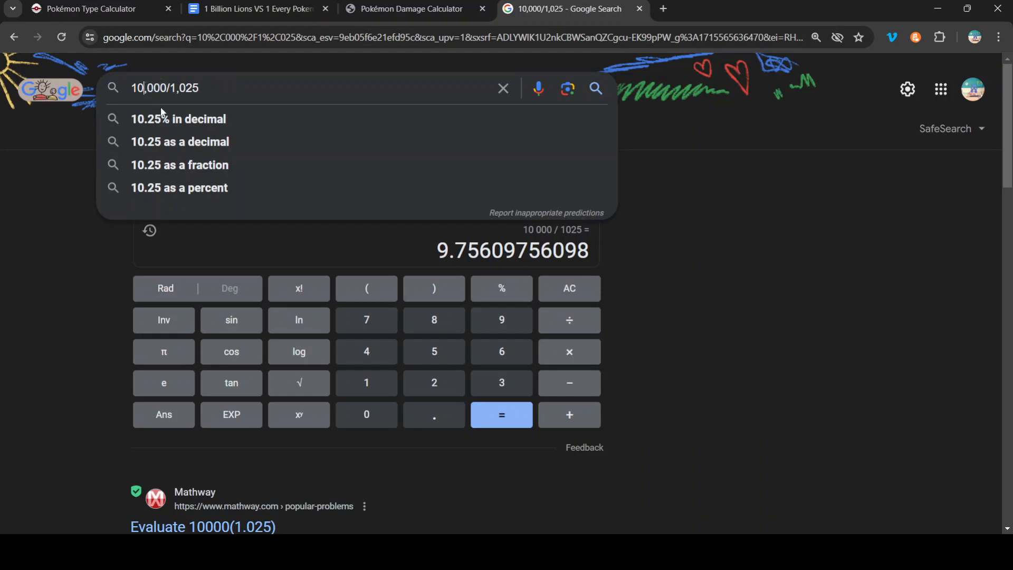
pyautogui.write('0')
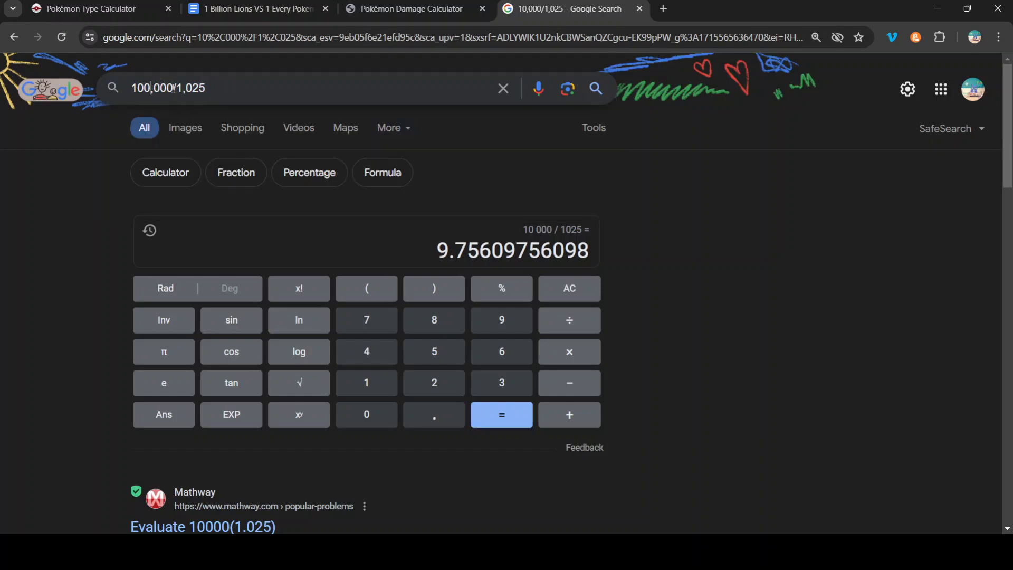
pyautogui.write(',000,0')
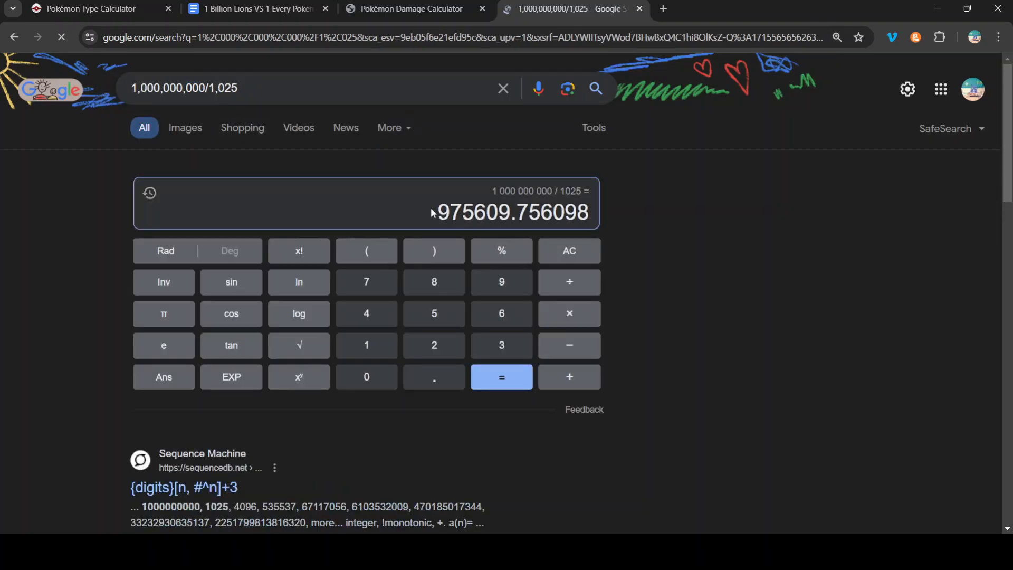
pyautogui.tripleClick(511, 213)
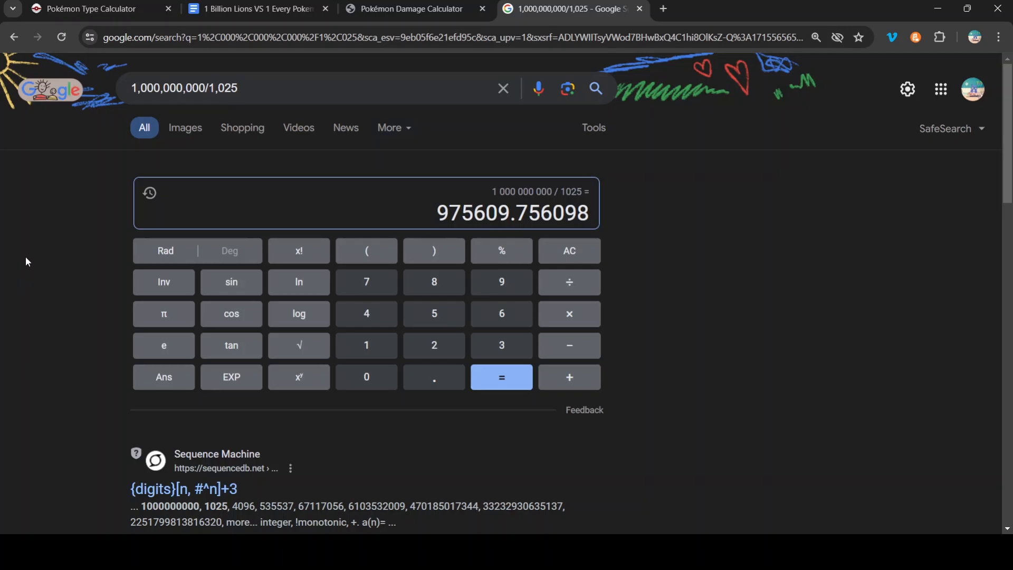
pyautogui.moveTo(68, 28)
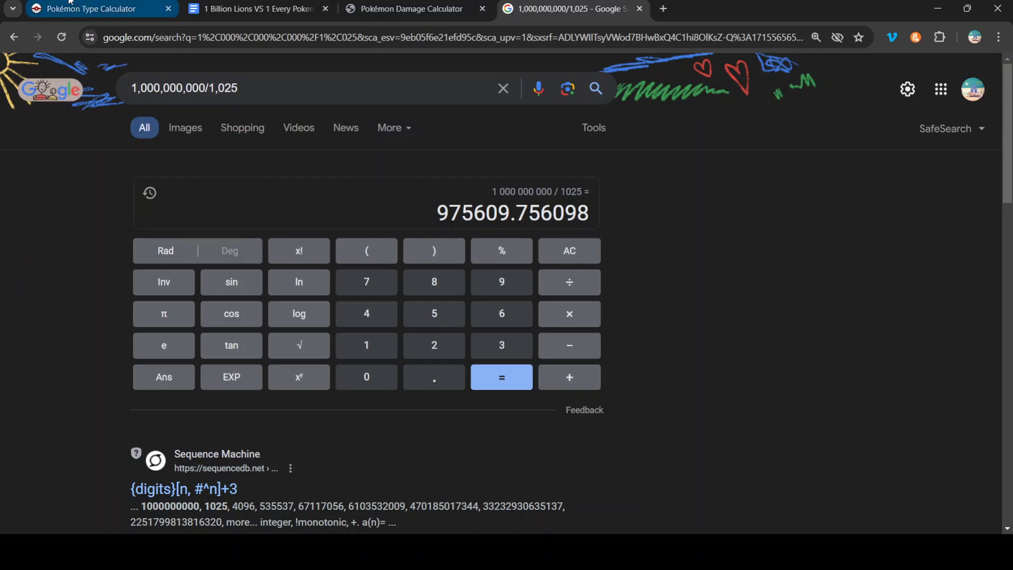
pyautogui.click(411, 9)
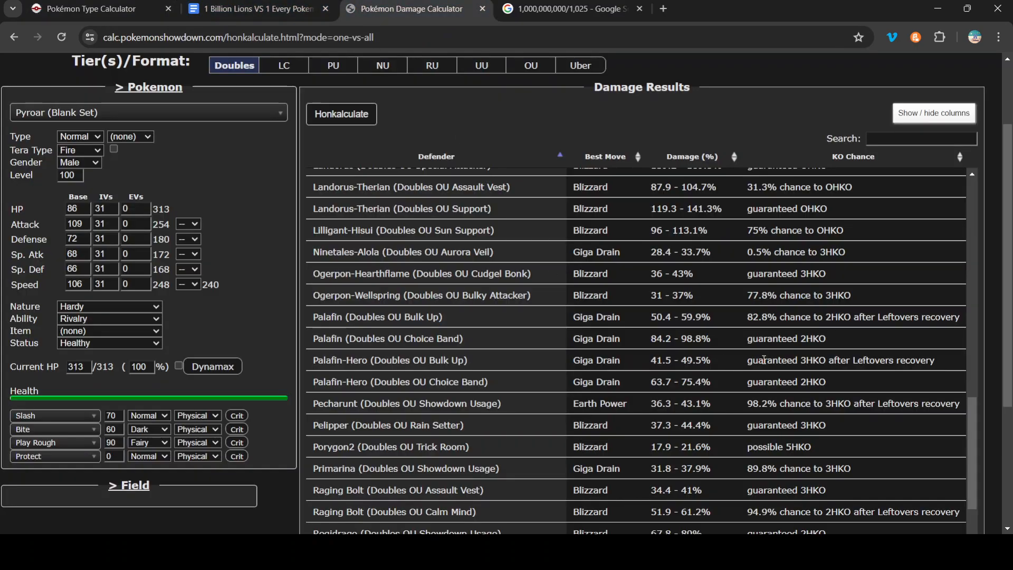
pyautogui.scroll(3)
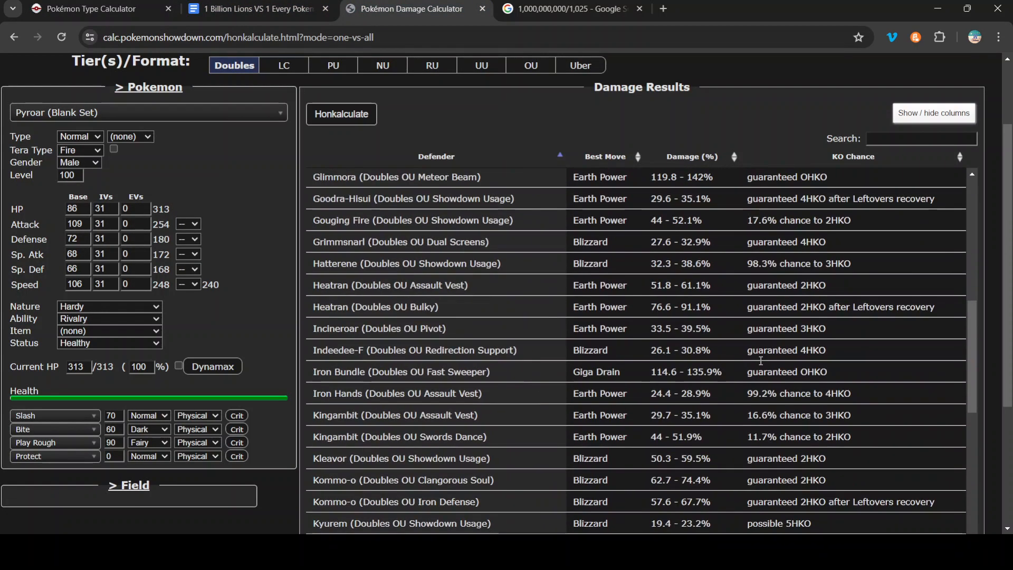
pyautogui.scroll(3)
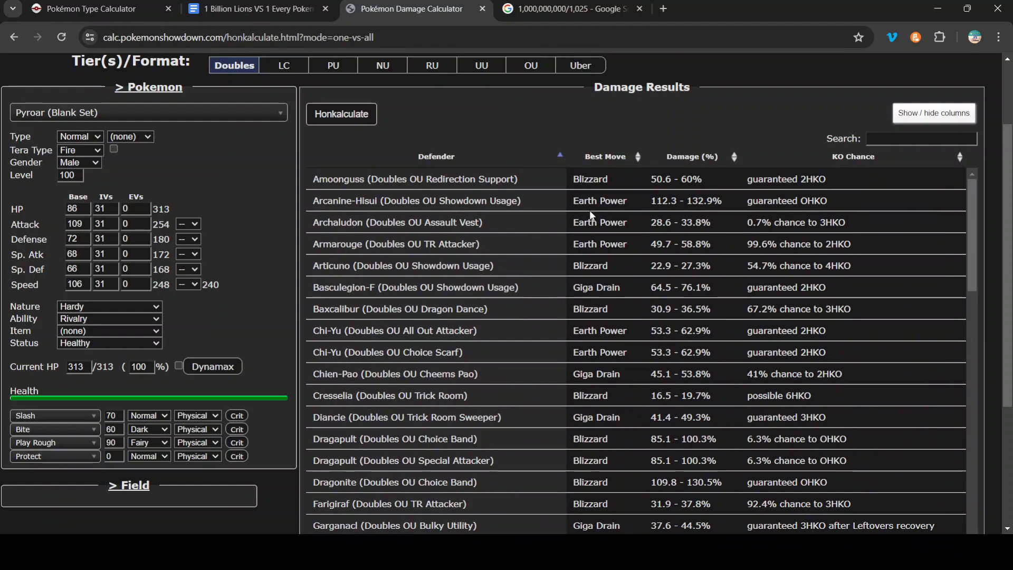
pyautogui.moveTo(213, 367)
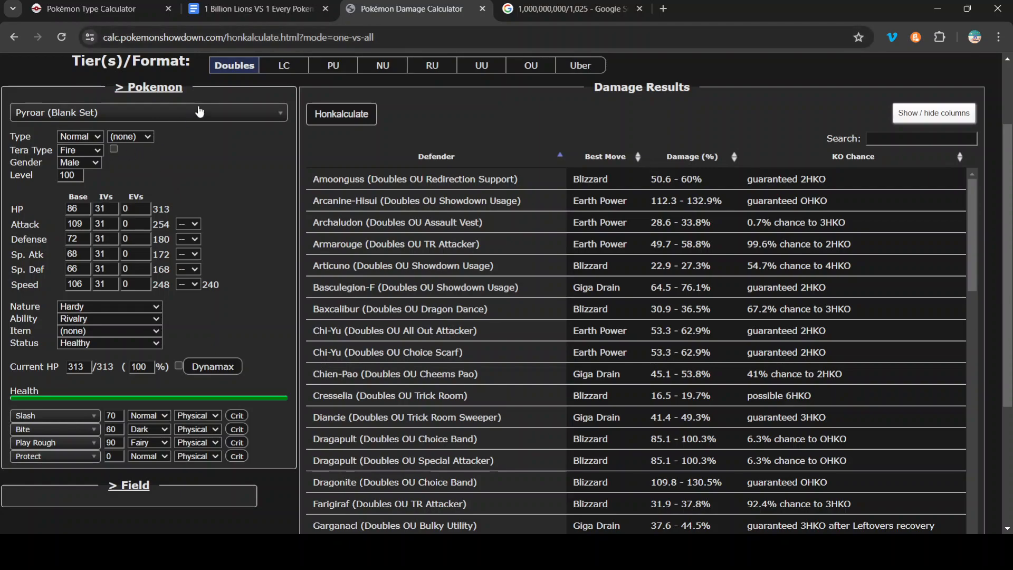
pyautogui.scroll(3)
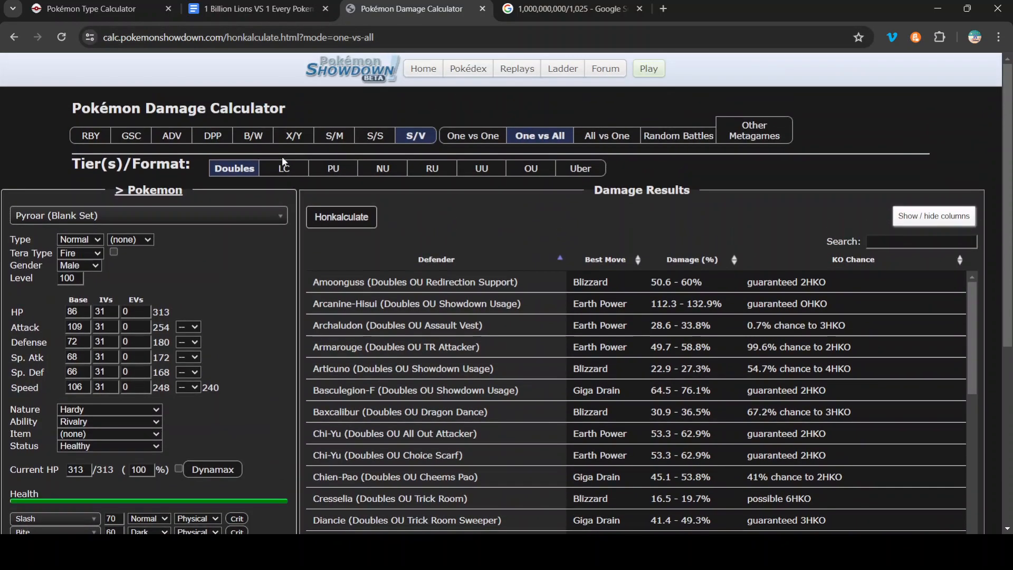
pyautogui.click(569, 8)
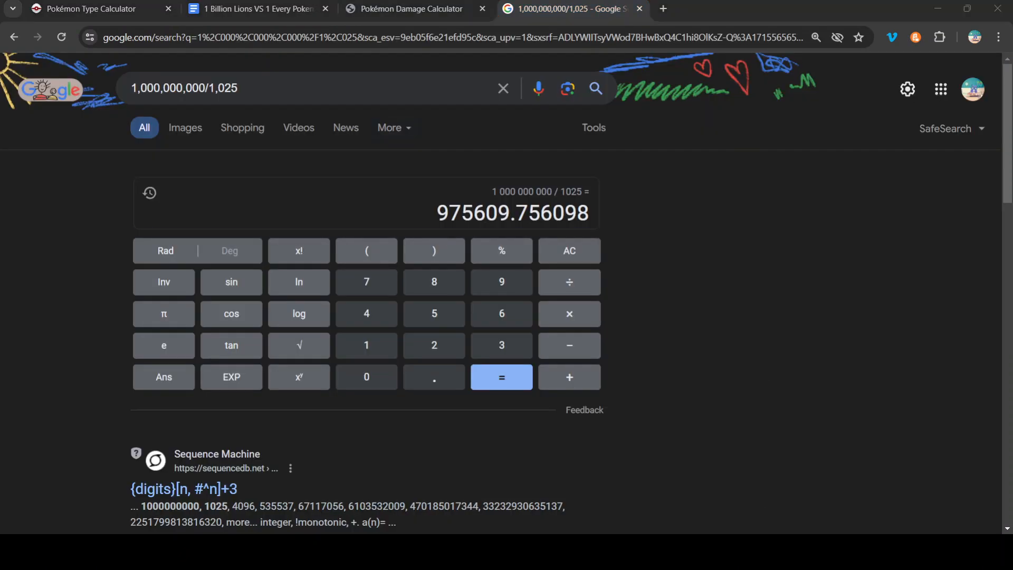
# Click after 'Pokemon dead.', briefly check the type calculator, then return to the Arena and Result sections
pyautogui.click(256, 8)
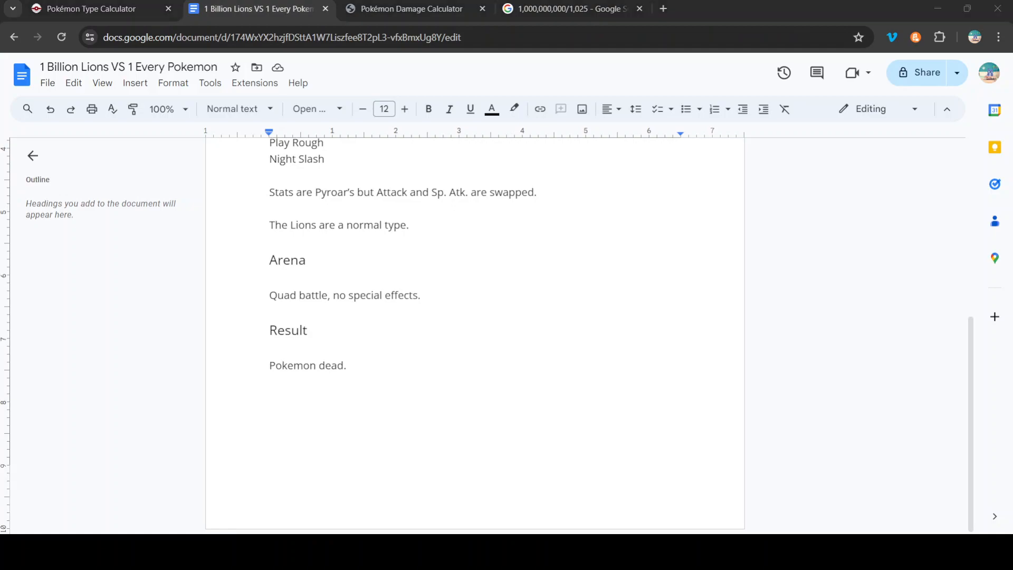
pyautogui.click(347, 365)
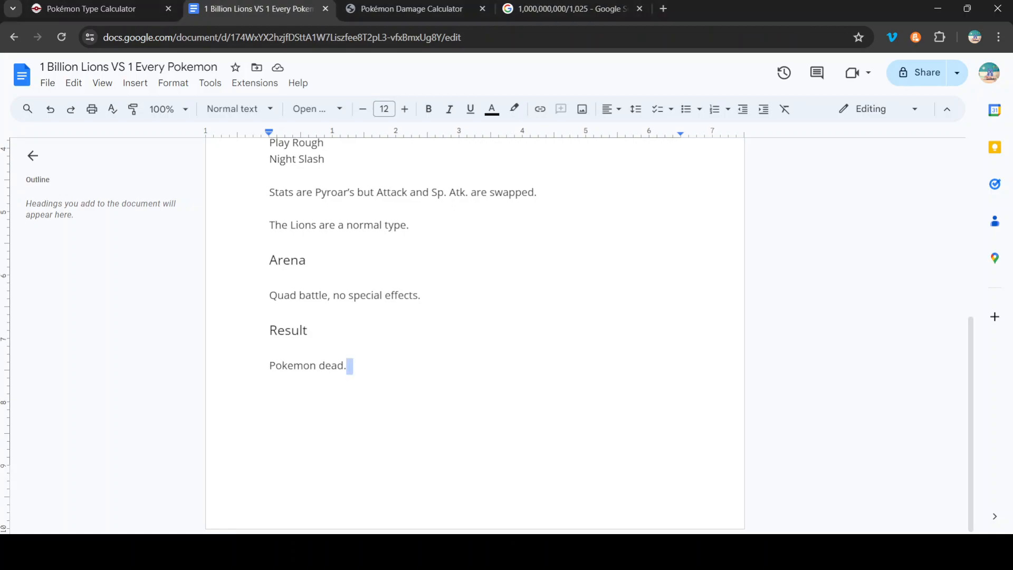
pyautogui.scroll(3)
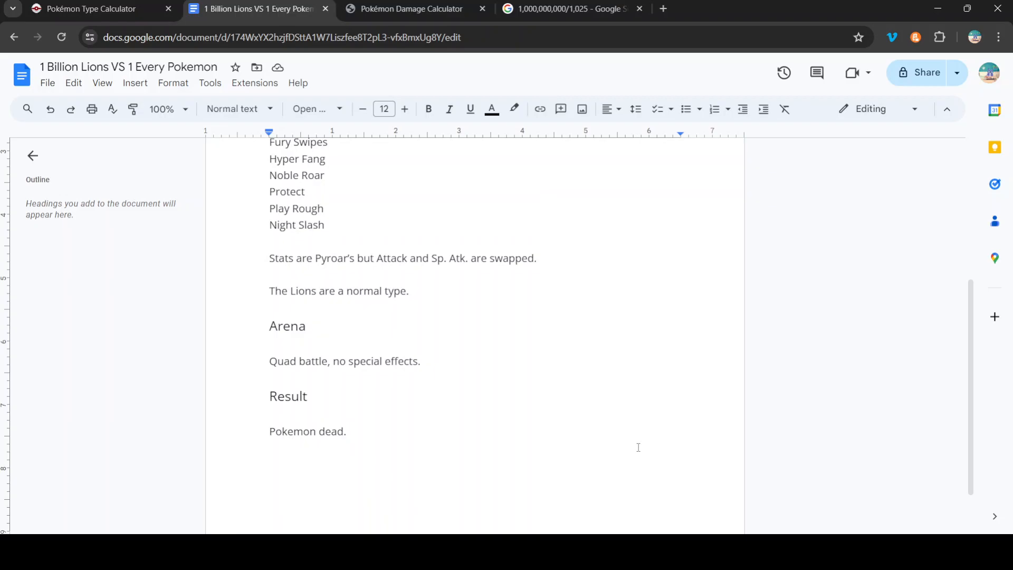
pyautogui.click(94, 8)
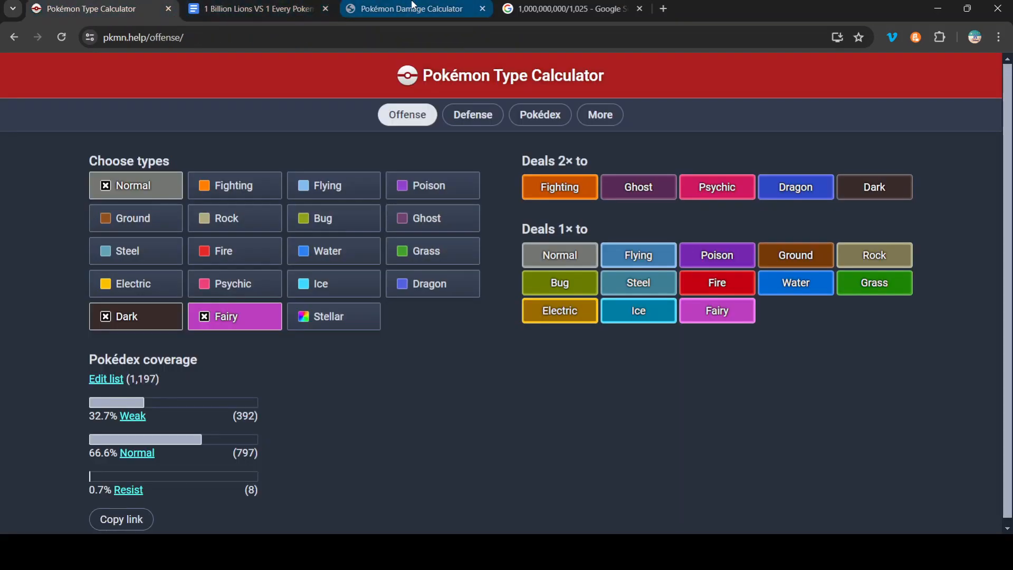
pyautogui.click(255, 8)
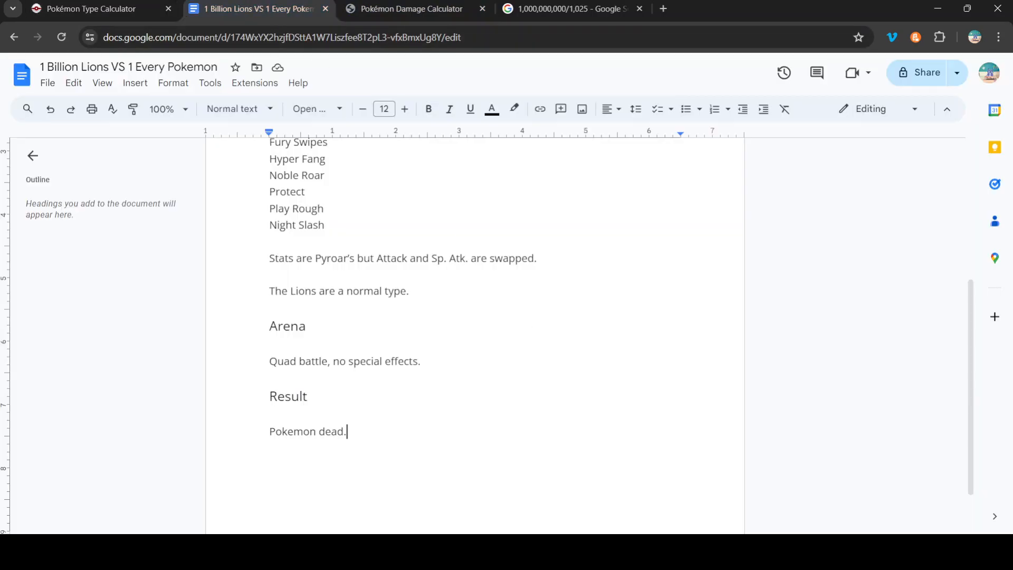
pyautogui.scroll(-3)
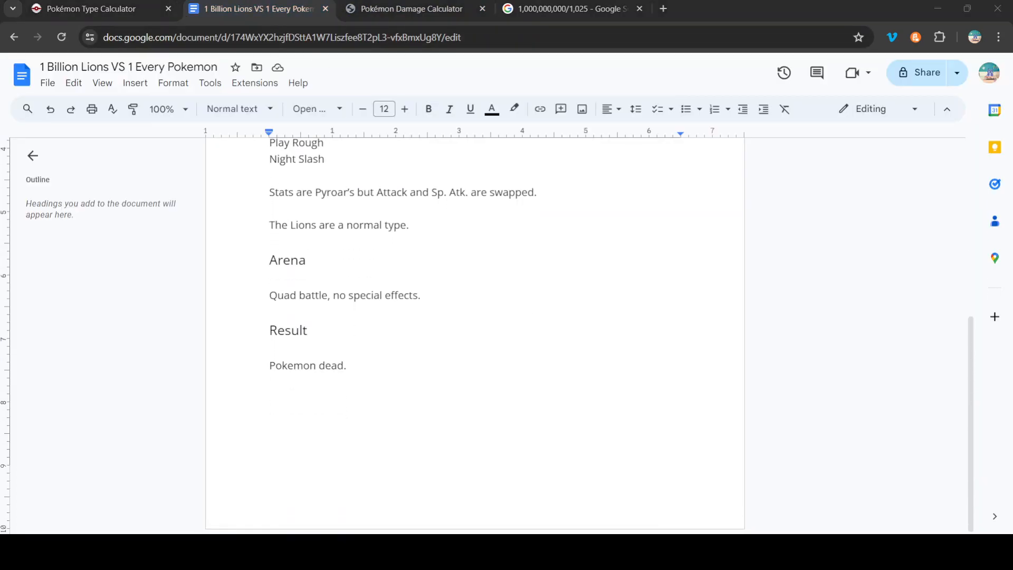